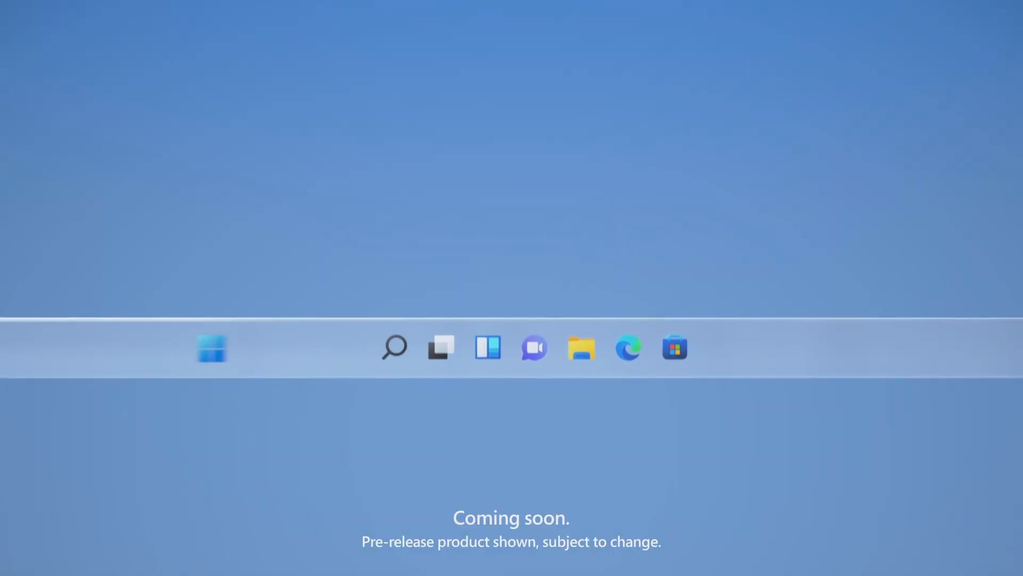
# - Expand all PC Health Check results and scroll to the Secure Boot and TPM 2.0 failures
pyautogui.click(211, 347)
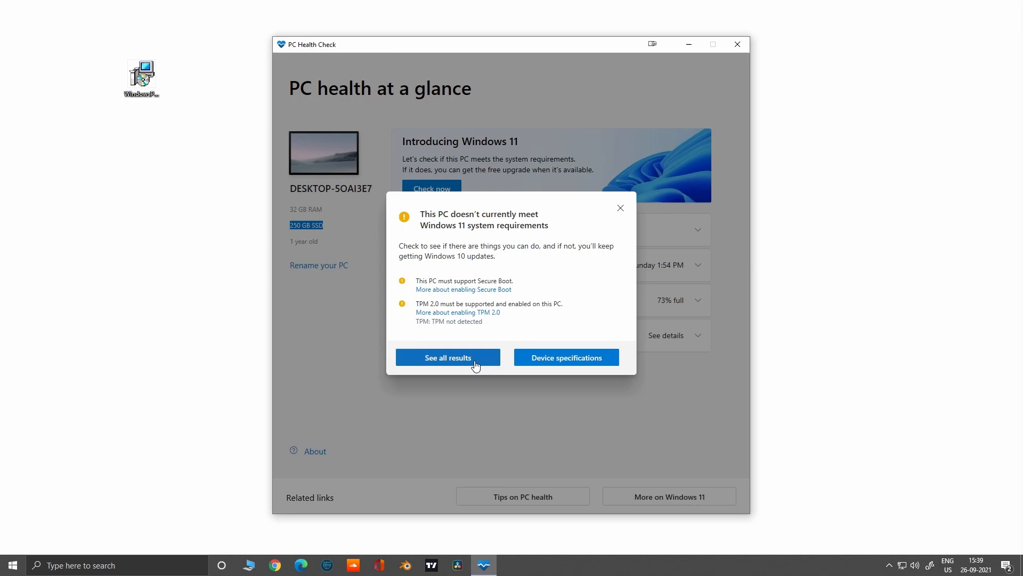
pyautogui.click(448, 357)
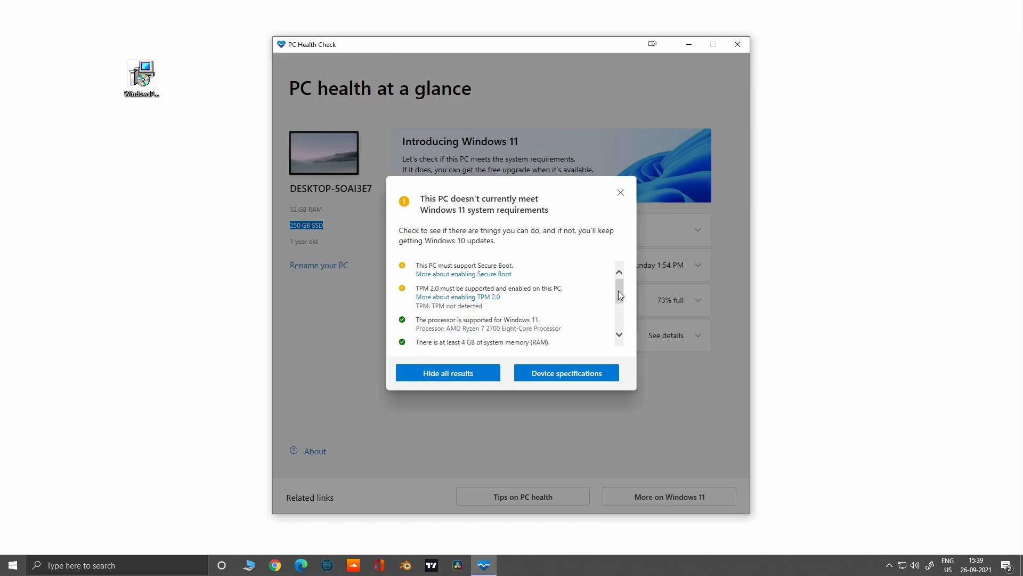
pyautogui.scroll(-3)
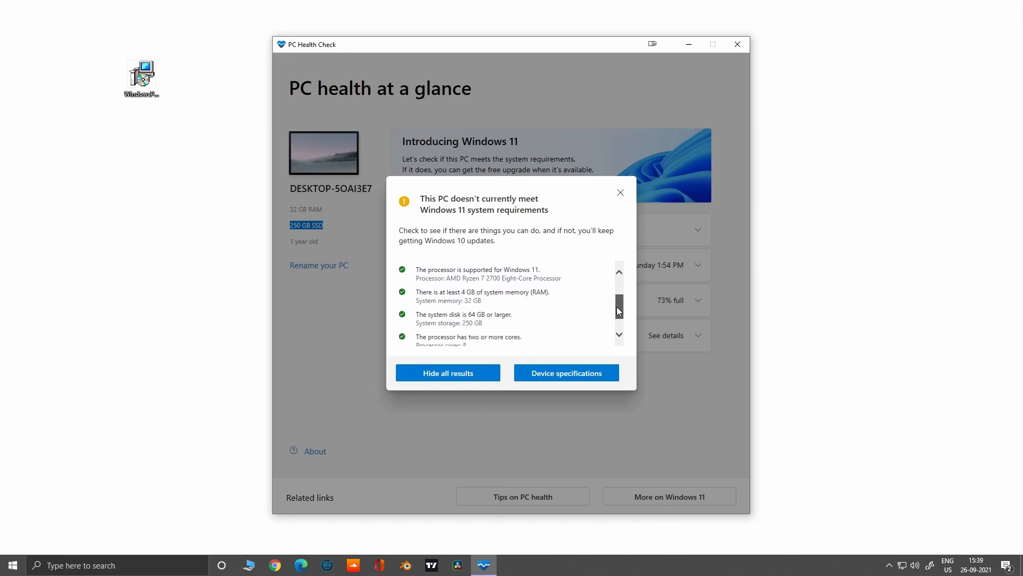
pyautogui.scroll(-3)
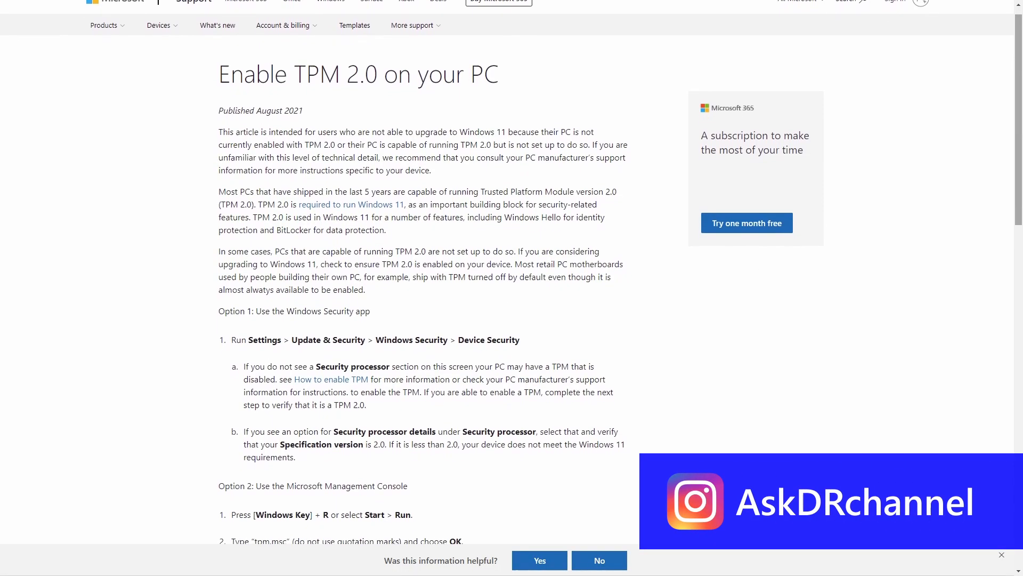
# - Scroll the 'Enable TPM 2.0 on your PC' article down to its How to enable TPM section
pyautogui.scroll(-3)
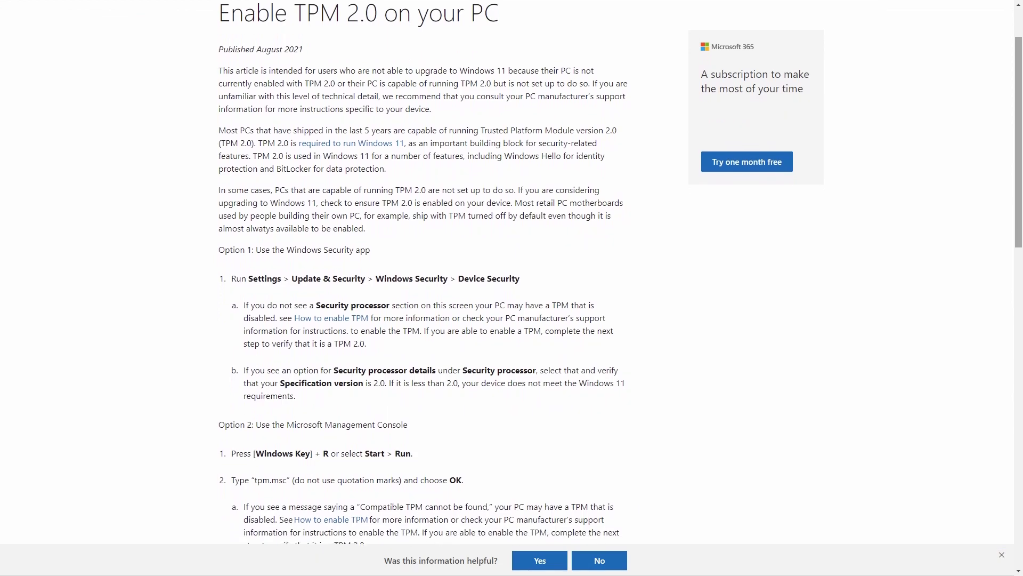
pyautogui.scroll(-3)
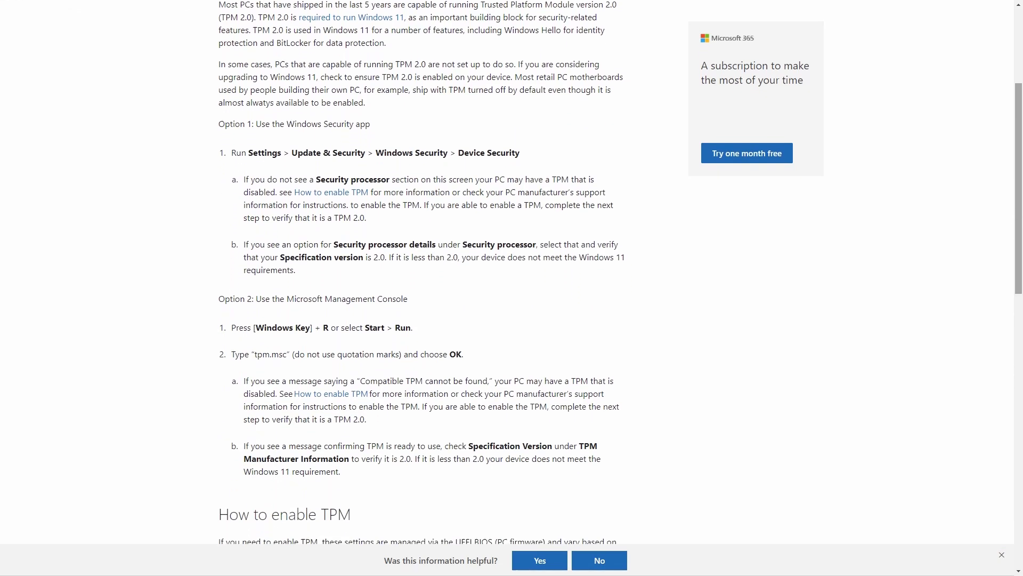
pyautogui.scroll(-3)
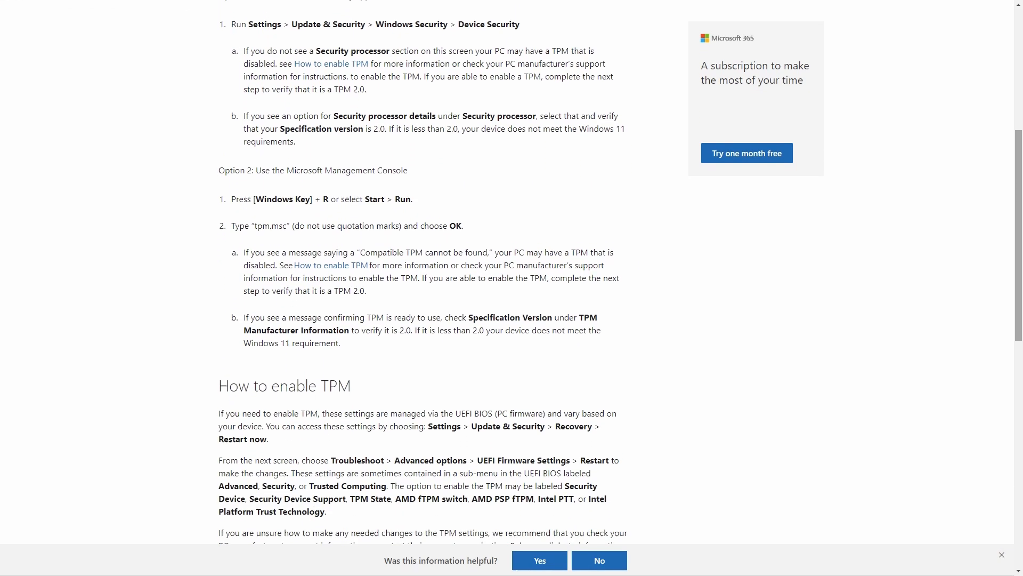
pyautogui.scroll(-3)
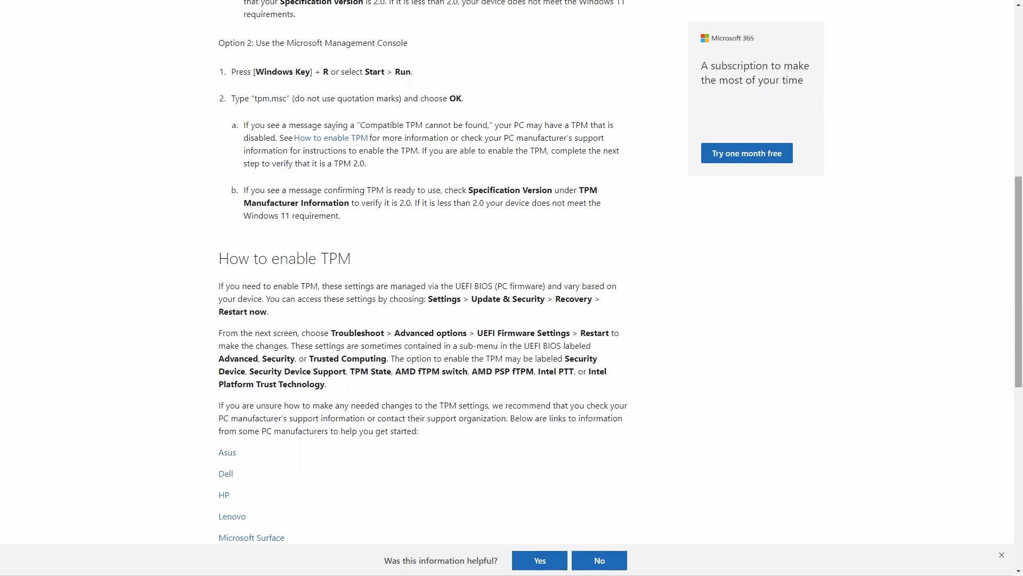
pyautogui.scroll(-3)
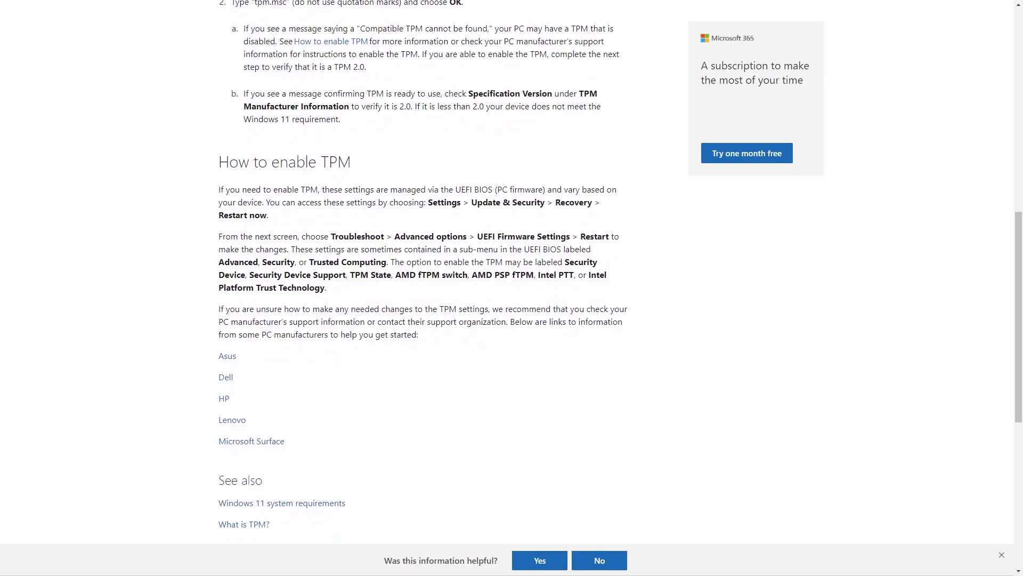
pyautogui.scroll(-3)
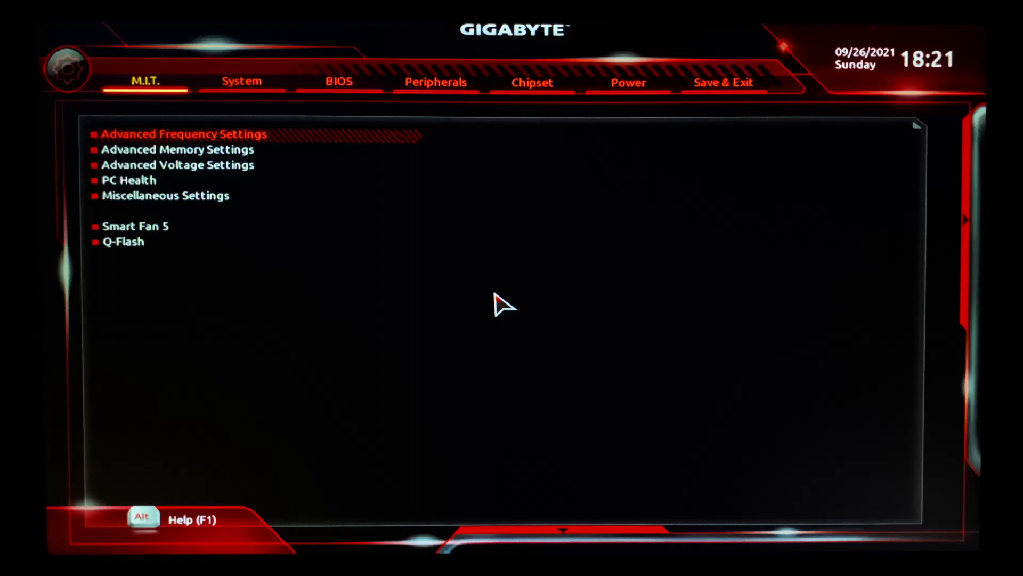
# - Set AMD CPU fTPM to Enabled under Peripherals and bring up the save-and-reset confirmation
pyautogui.click(435, 82)
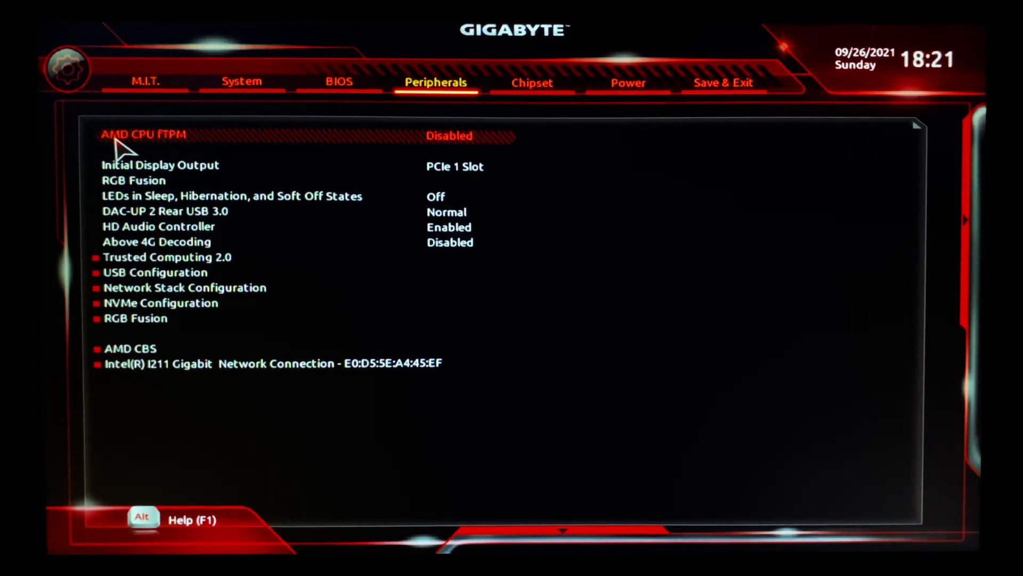
pyautogui.moveTo(392, 149)
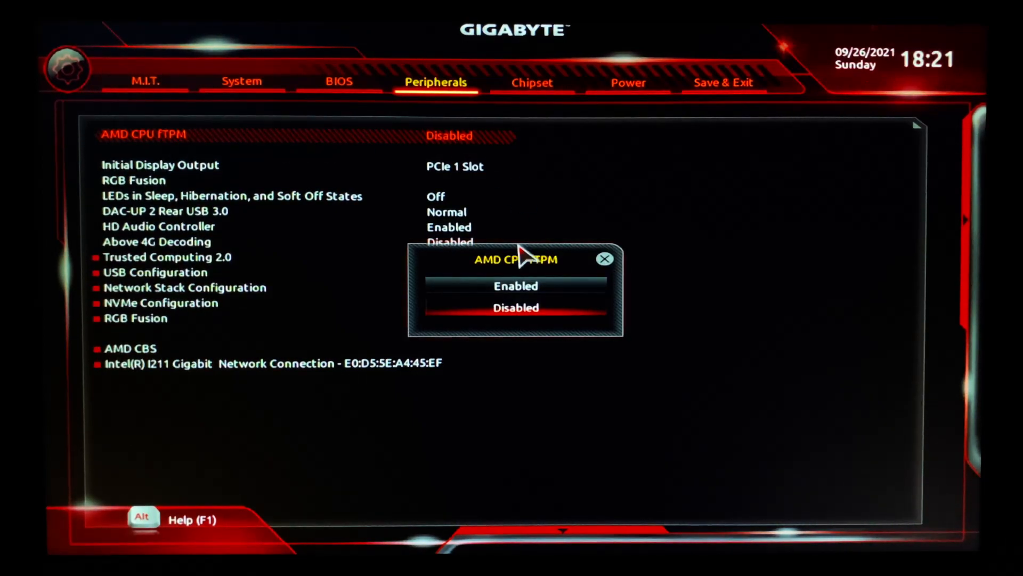
pyautogui.click(515, 286)
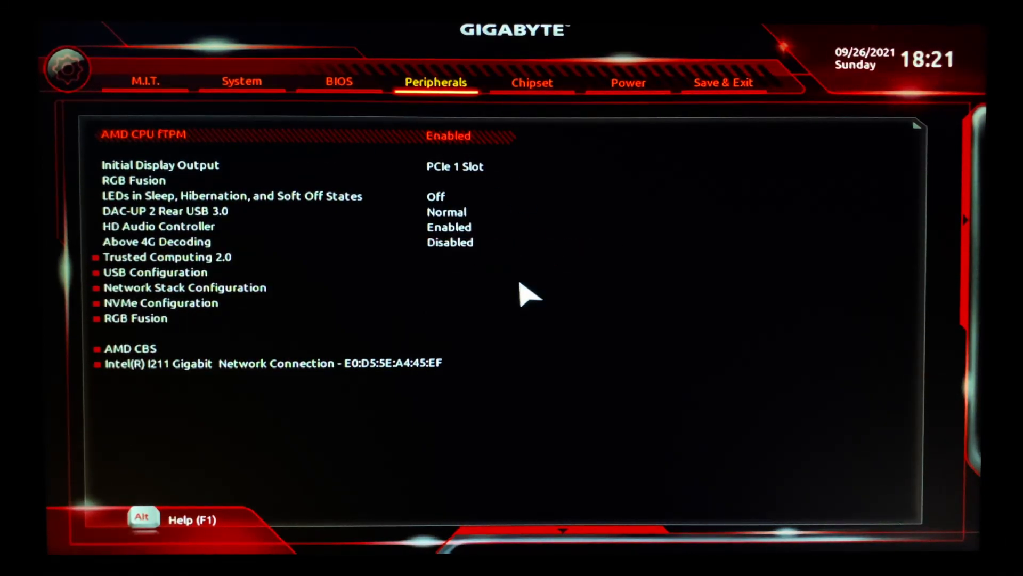
pyautogui.click(338, 81)
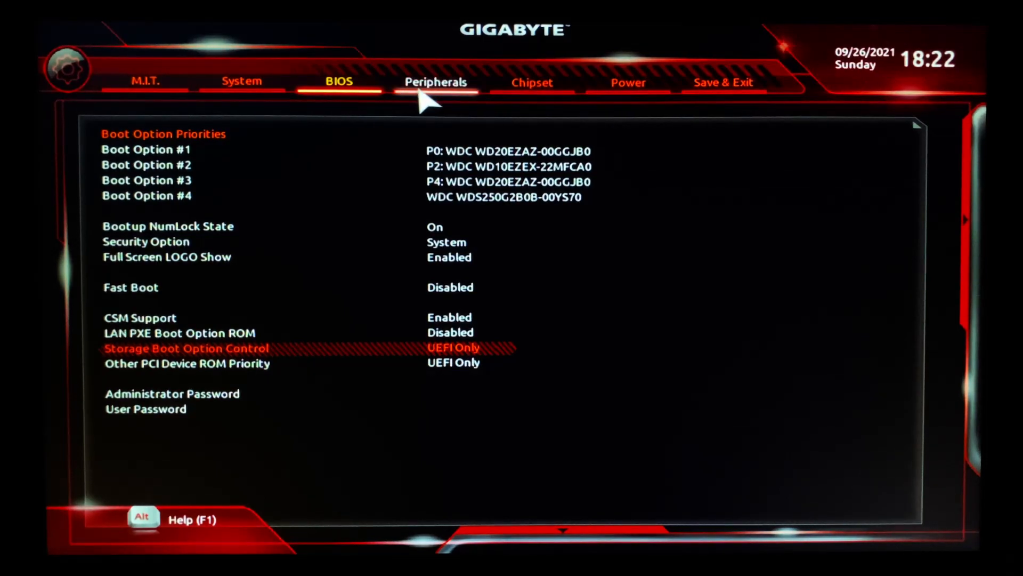
pyautogui.click(434, 82)
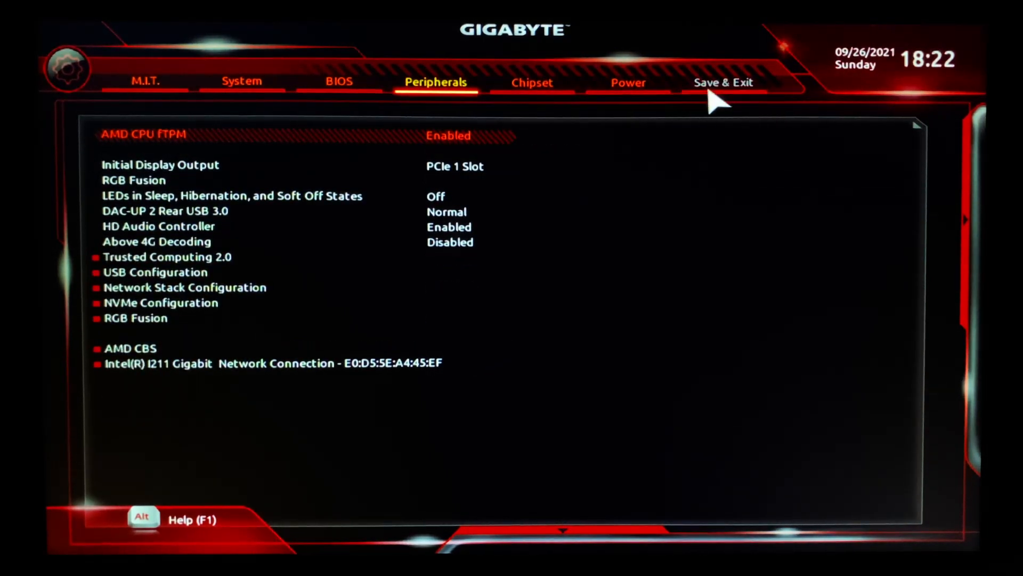
pyautogui.click(723, 82)
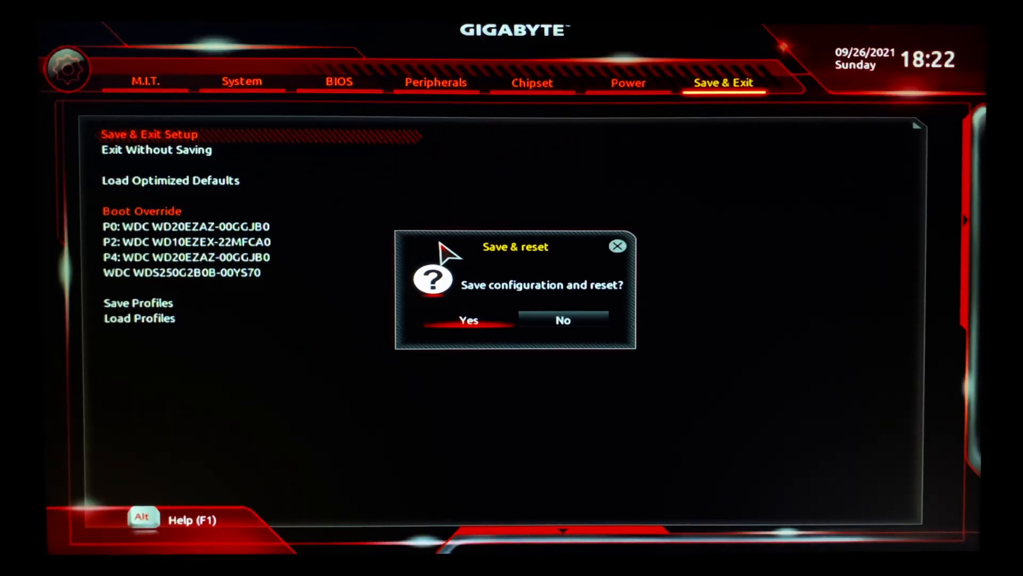
# - Confirm the BIOS save, rerun PC Health Check showing TPM 2.0 enabled, then restart
pyautogui.click(468, 320)
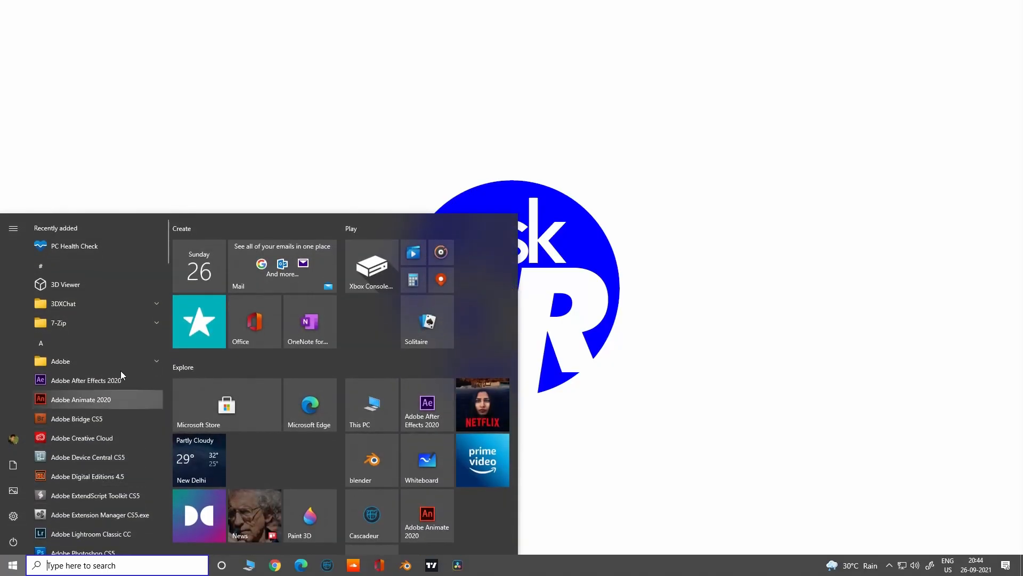
pyautogui.click(11, 564)
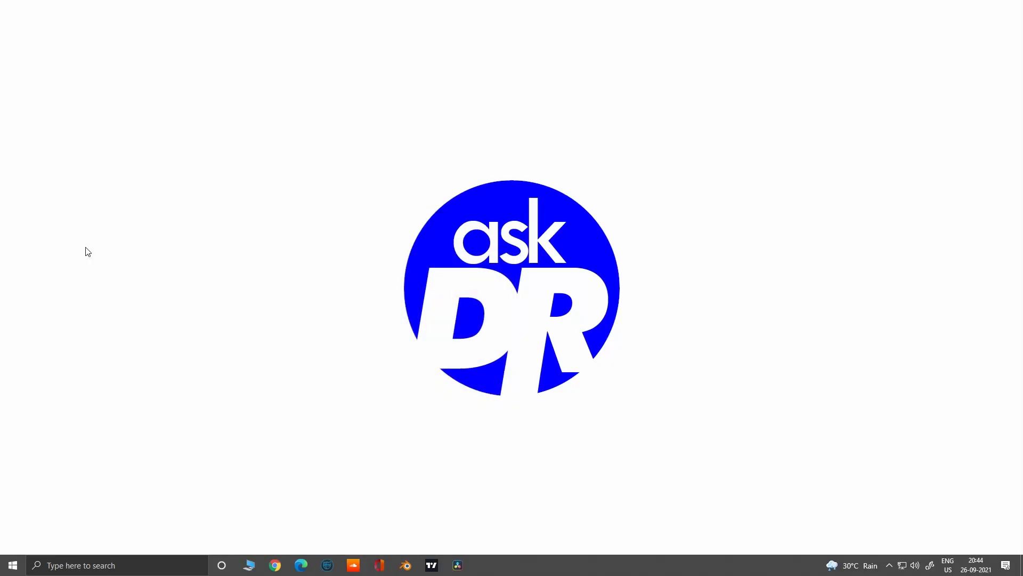
pyautogui.click(483, 565)
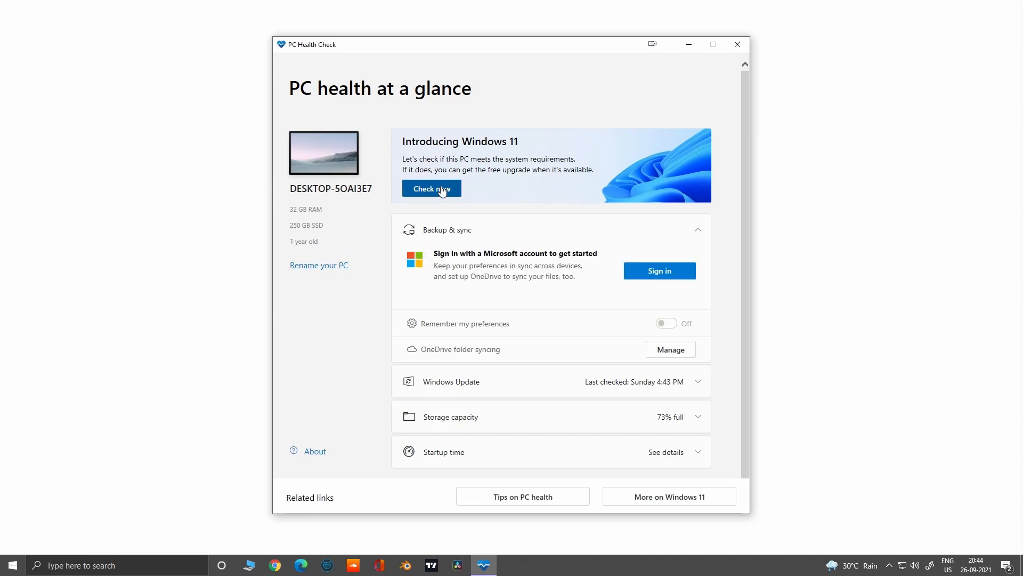
pyautogui.click(431, 189)
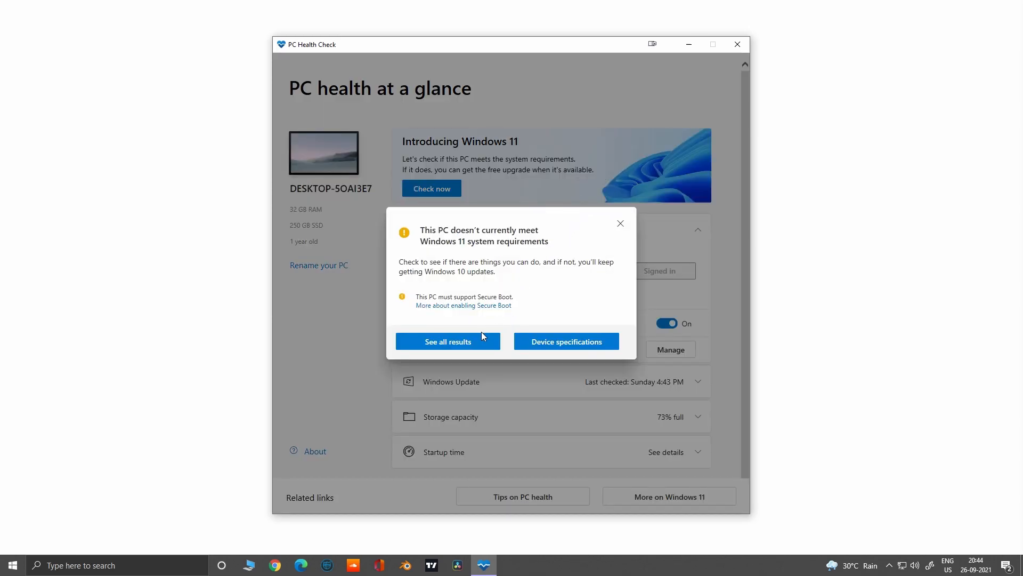
pyautogui.moveTo(466, 326)
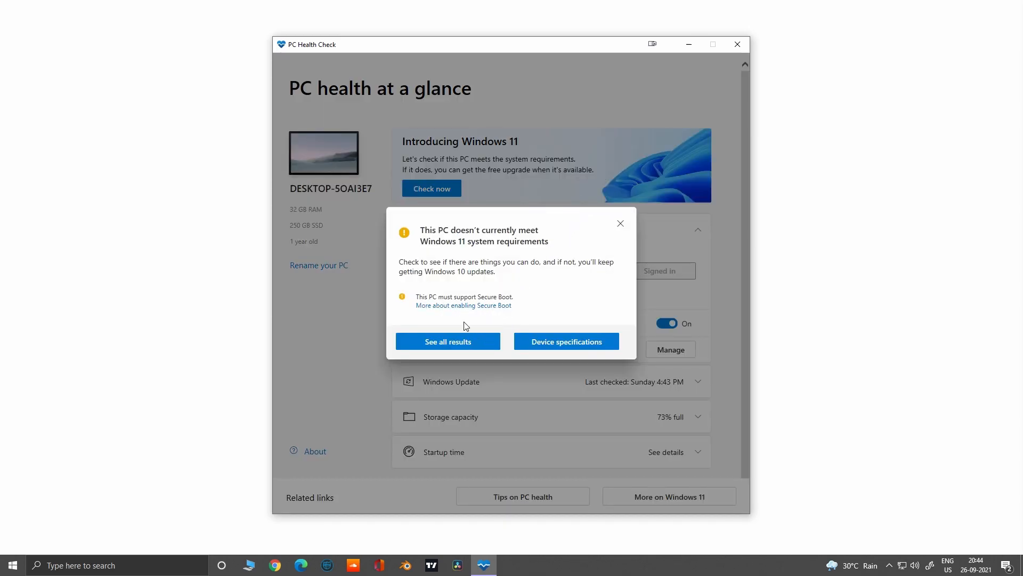
pyautogui.click(448, 341)
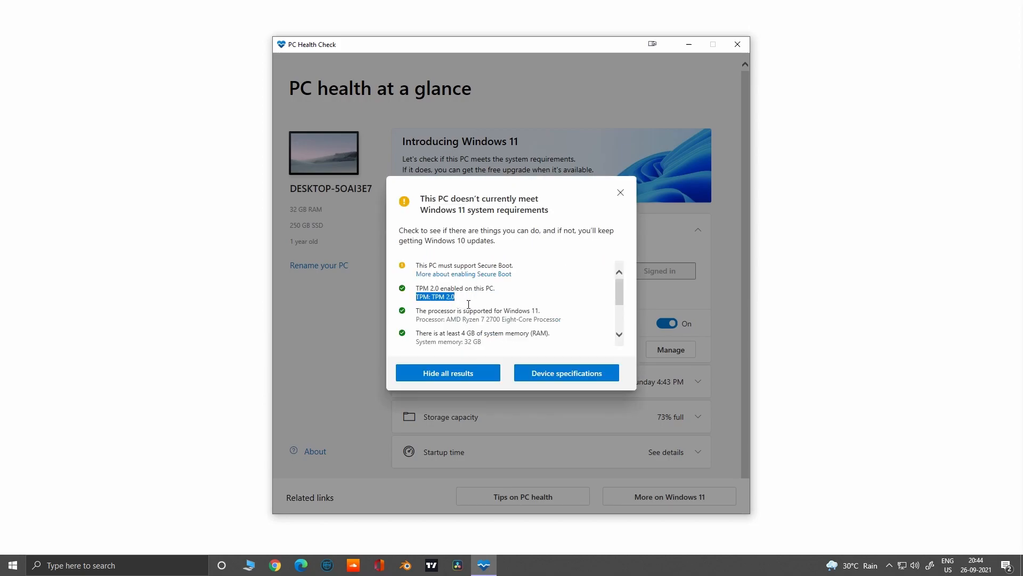
pyautogui.moveTo(485, 303)
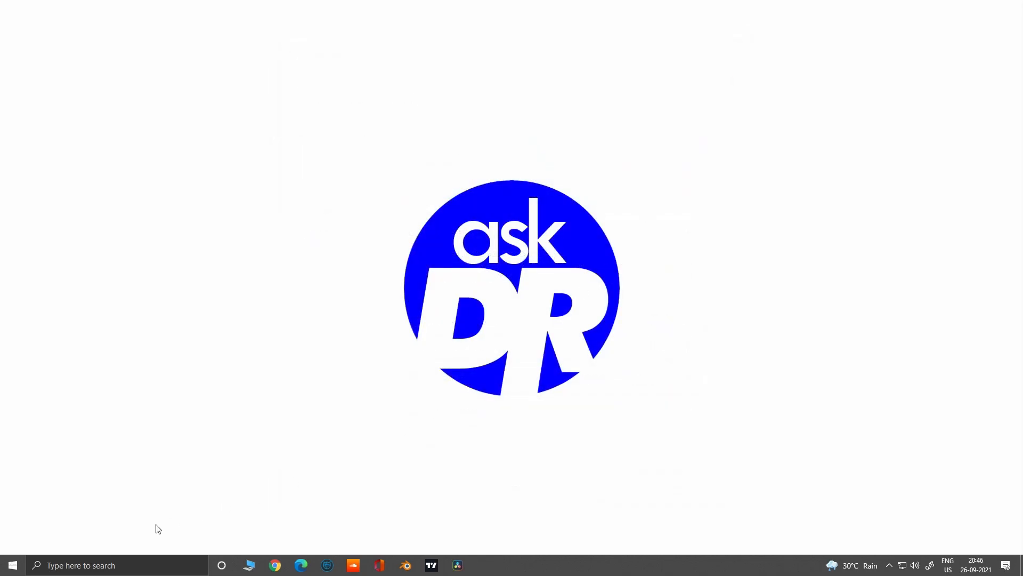
pyautogui.click(11, 564)
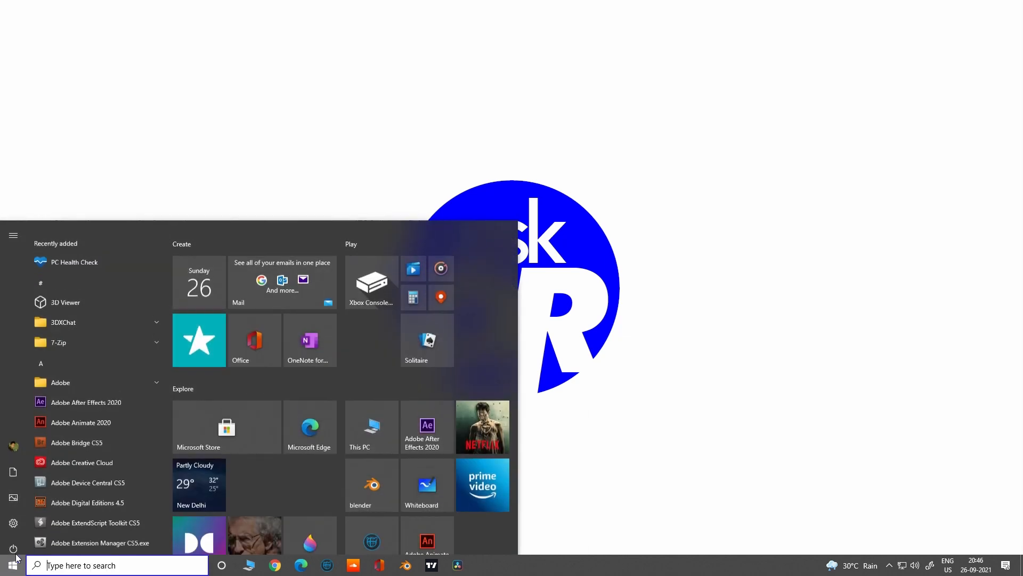
pyautogui.click(12, 549)
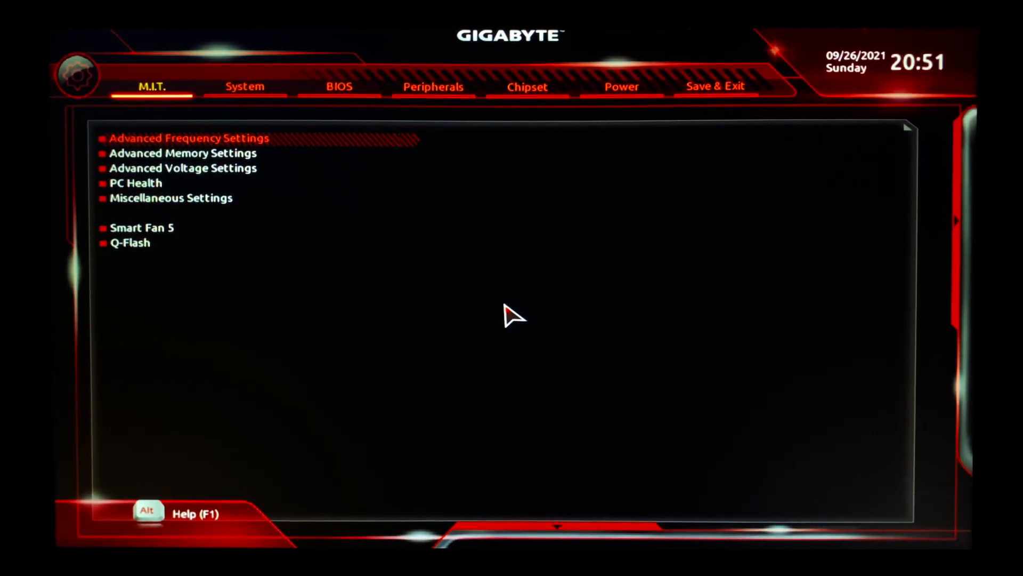
# - Set CSM Support to Disabled in the BIOS tab, revealing the Secure Boot entry
pyautogui.click(339, 86)
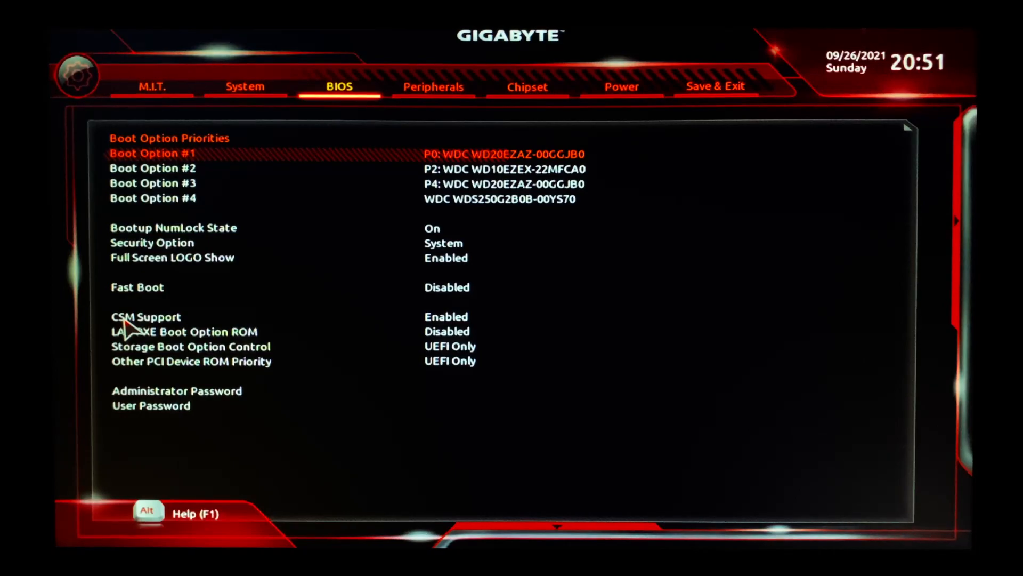
pyautogui.moveTo(359, 330)
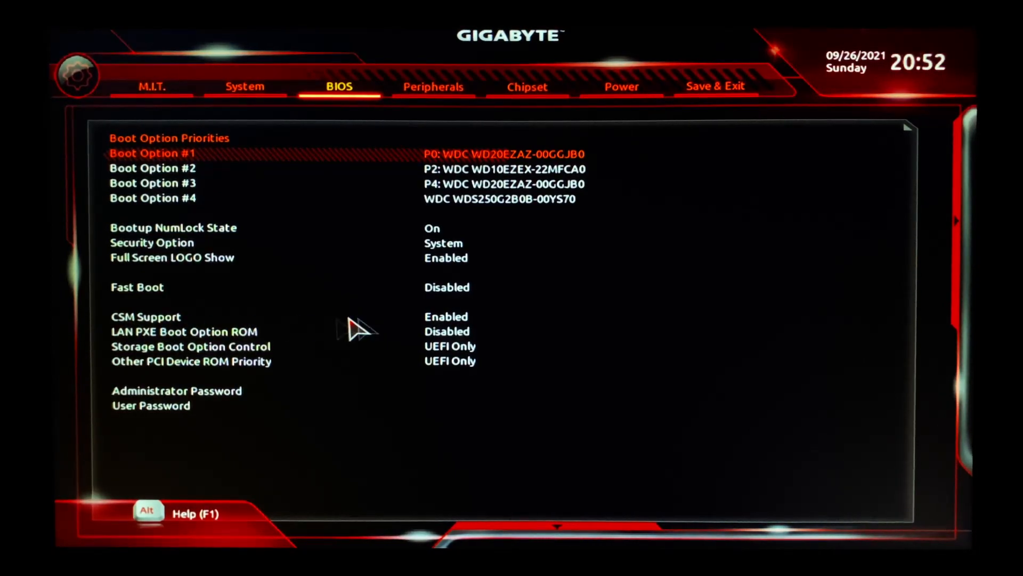
pyautogui.click(145, 316)
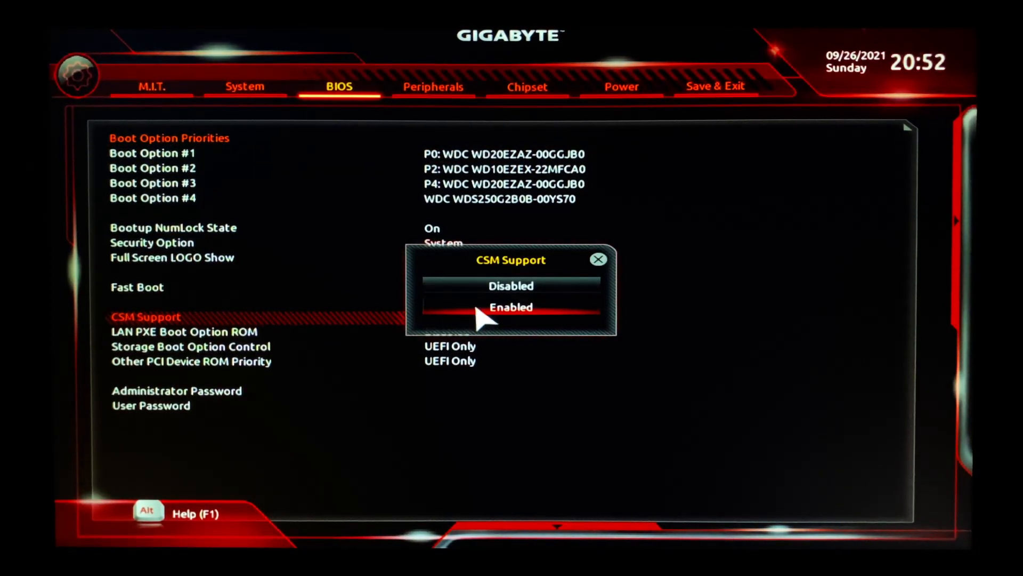
pyautogui.click(511, 286)
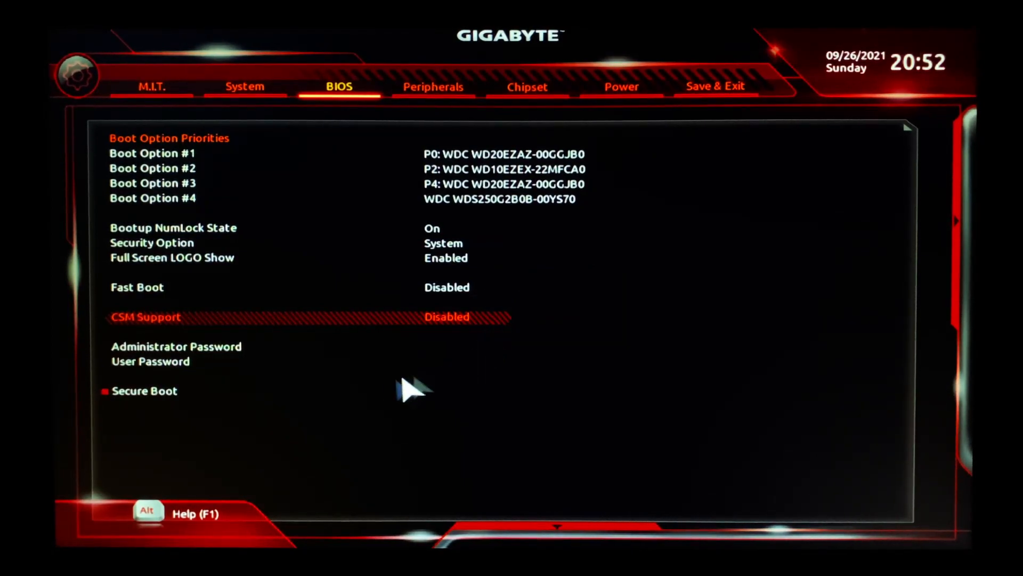
pyautogui.moveTo(173, 401)
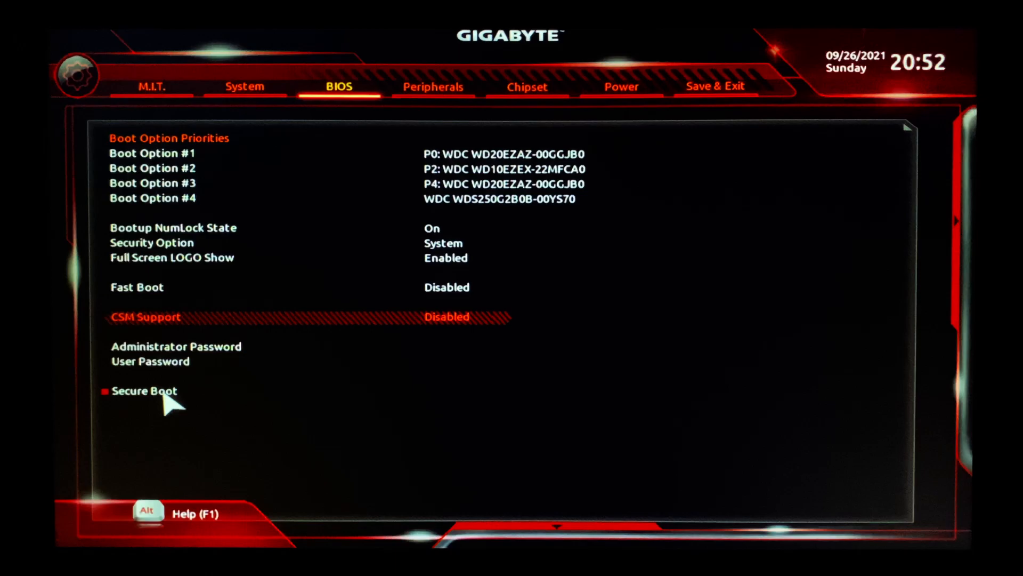
# - Switch Secure Boot Mode to Standard and install the factory default keys
pyautogui.click(147, 391)
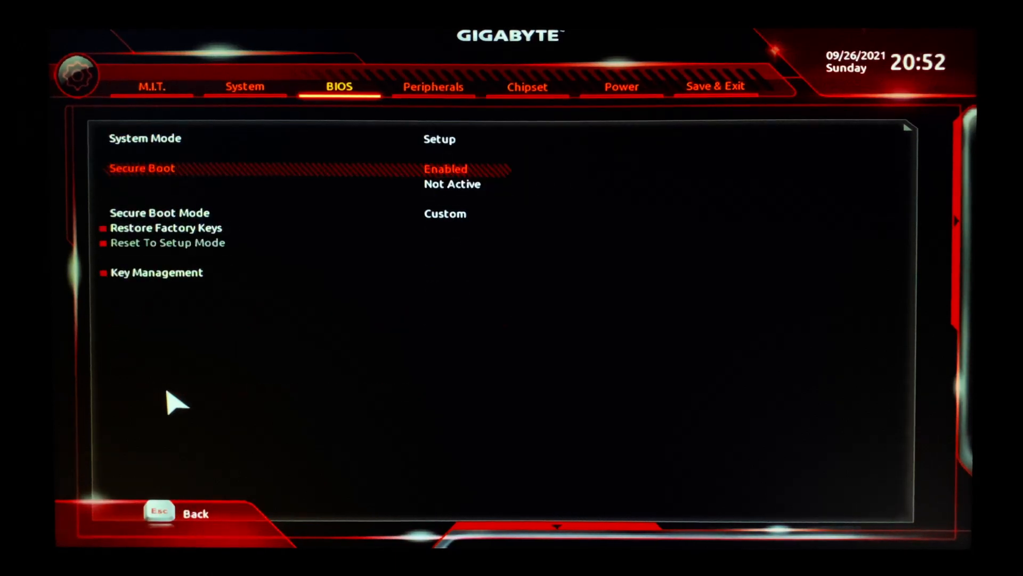
pyautogui.moveTo(384, 366)
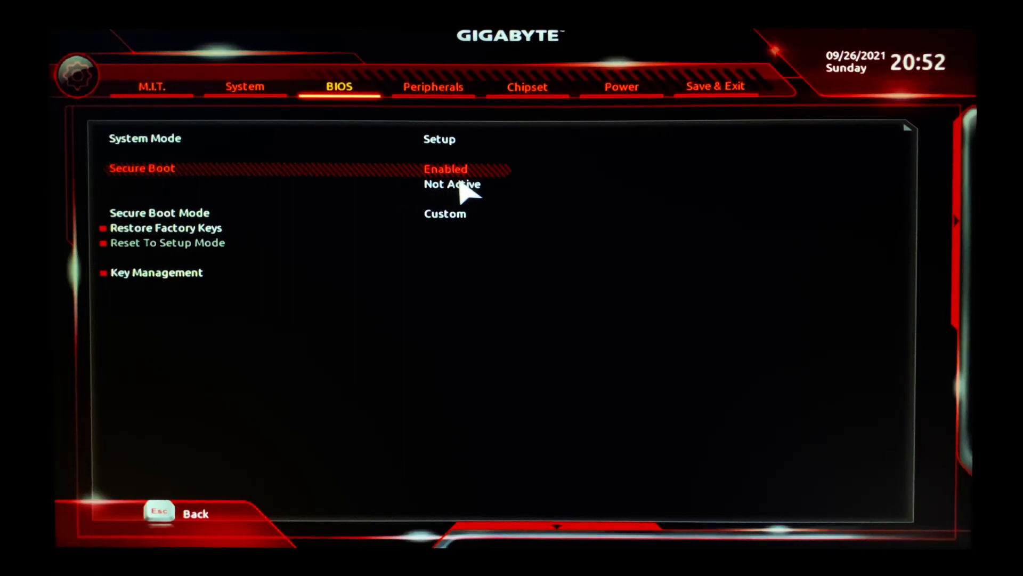
pyautogui.moveTo(450, 224)
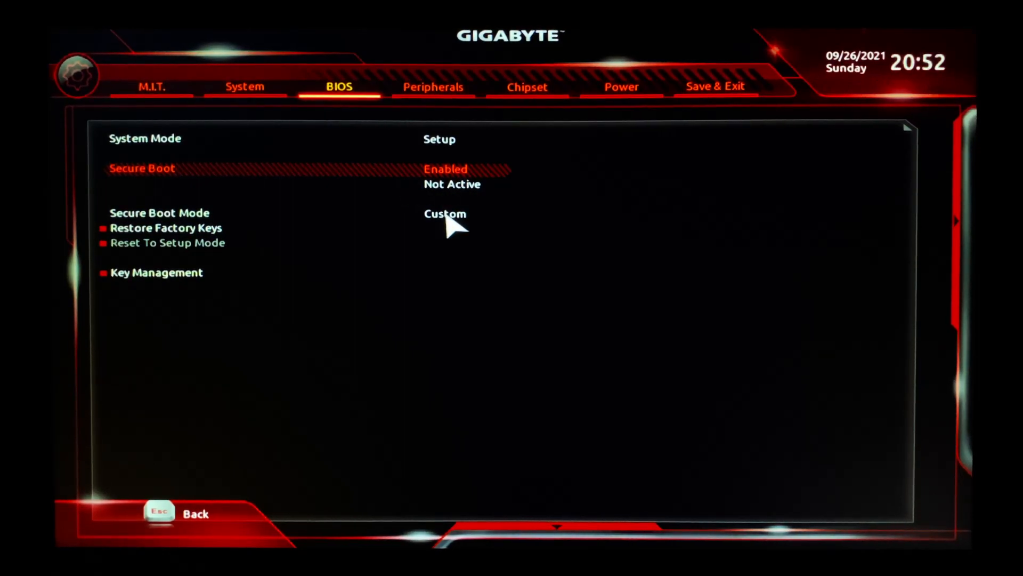
pyautogui.click(444, 213)
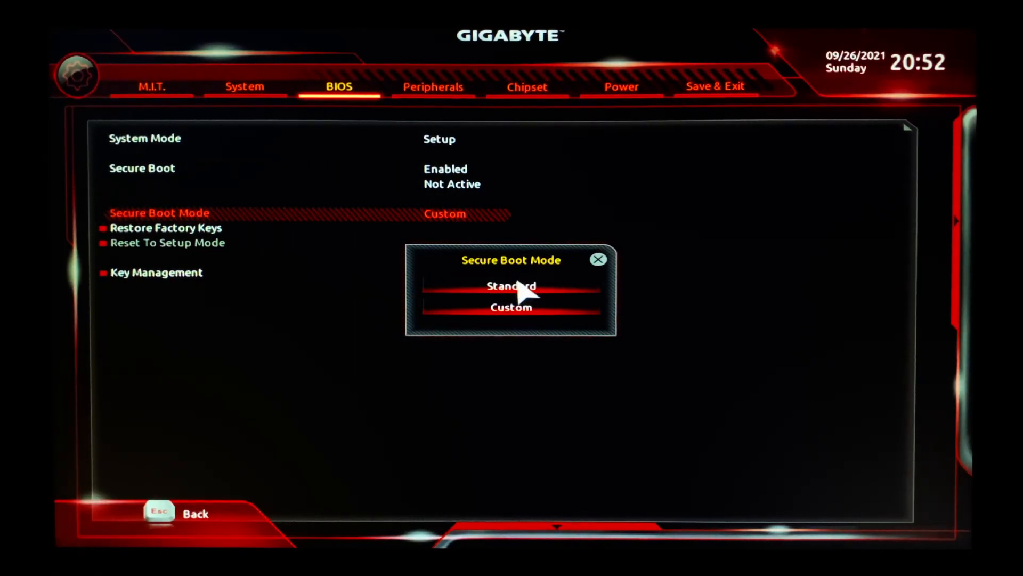
pyautogui.click(166, 227)
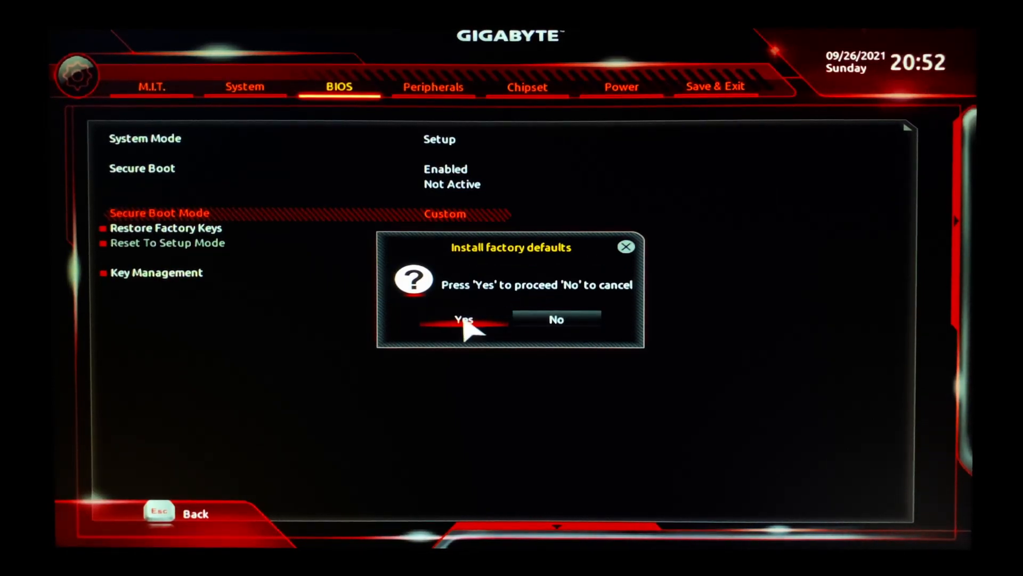
pyautogui.click(464, 320)
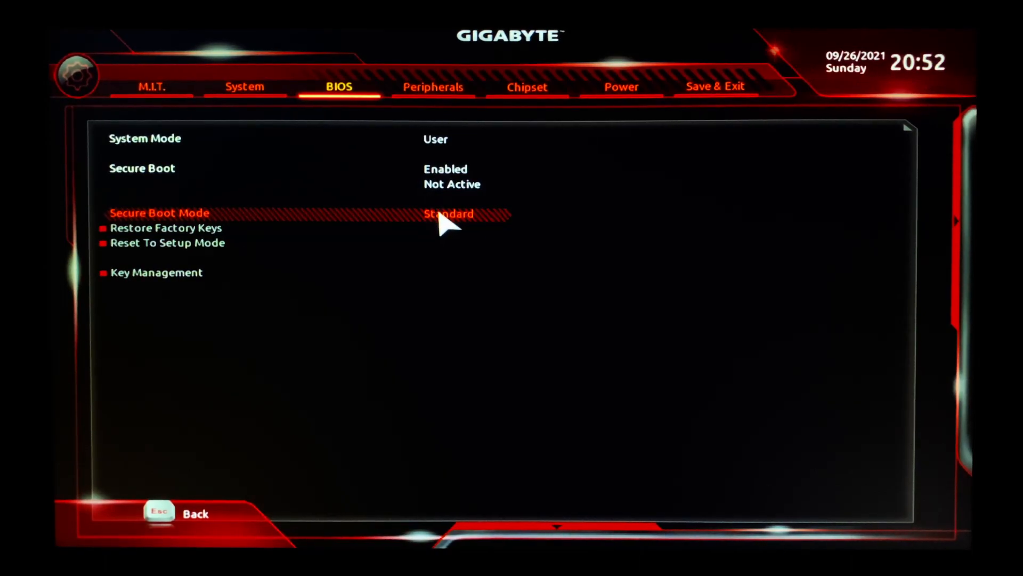
pyautogui.click(448, 214)
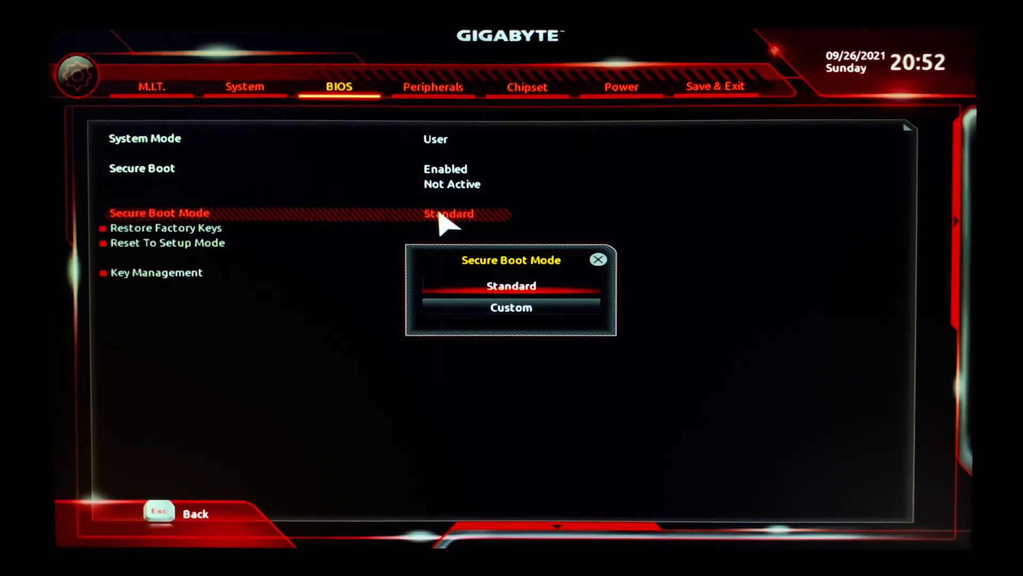
pyautogui.moveTo(597, 260)
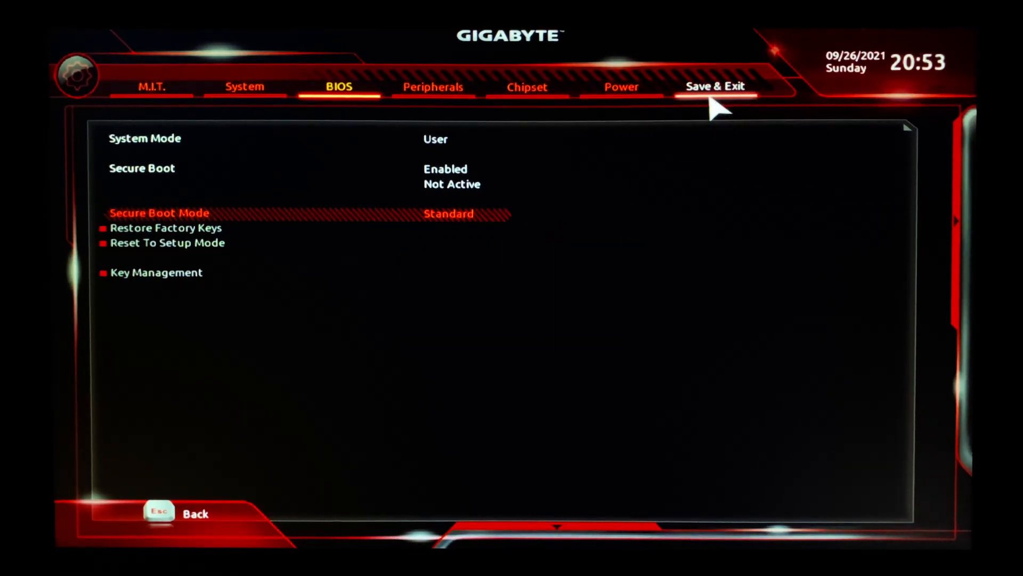
# - Choose Save & Exit Setup to keep the CSM and Secure Boot changes
pyautogui.click(715, 86)
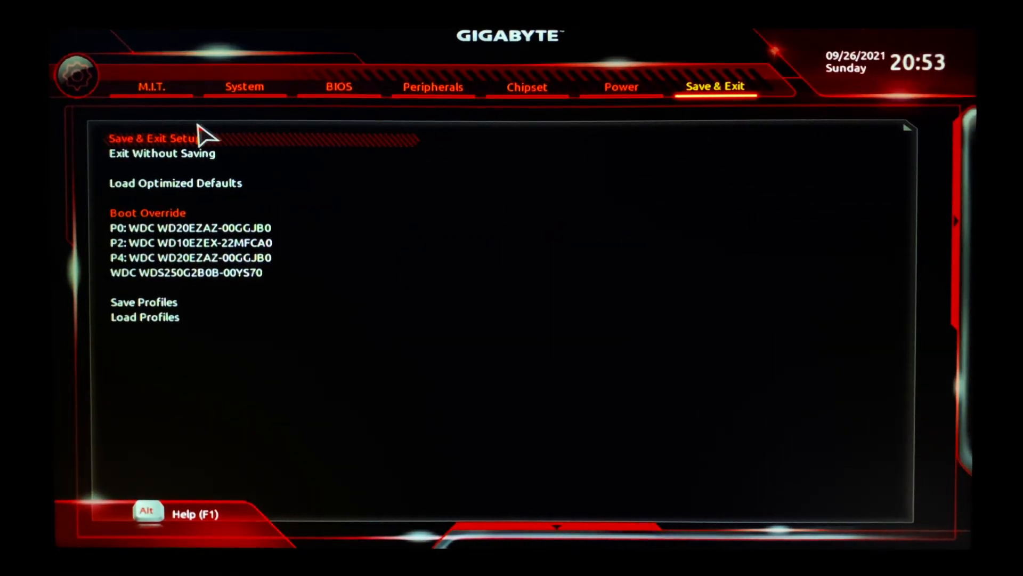
pyautogui.click(155, 137)
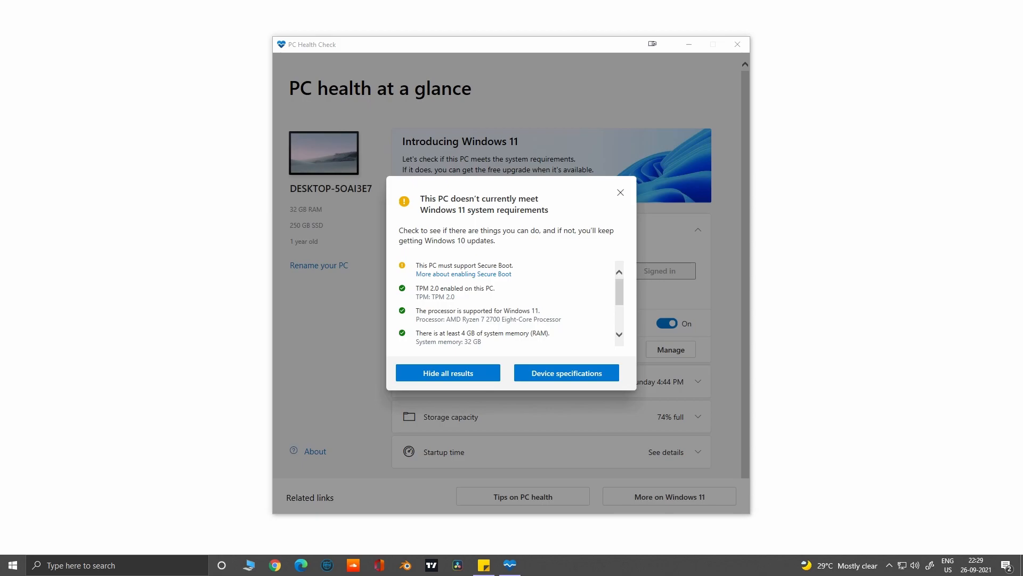
# - Run 'mbr2gpt.exe /convert /allowfullOS' in an administrator Command Prompt
pyautogui.write('com')
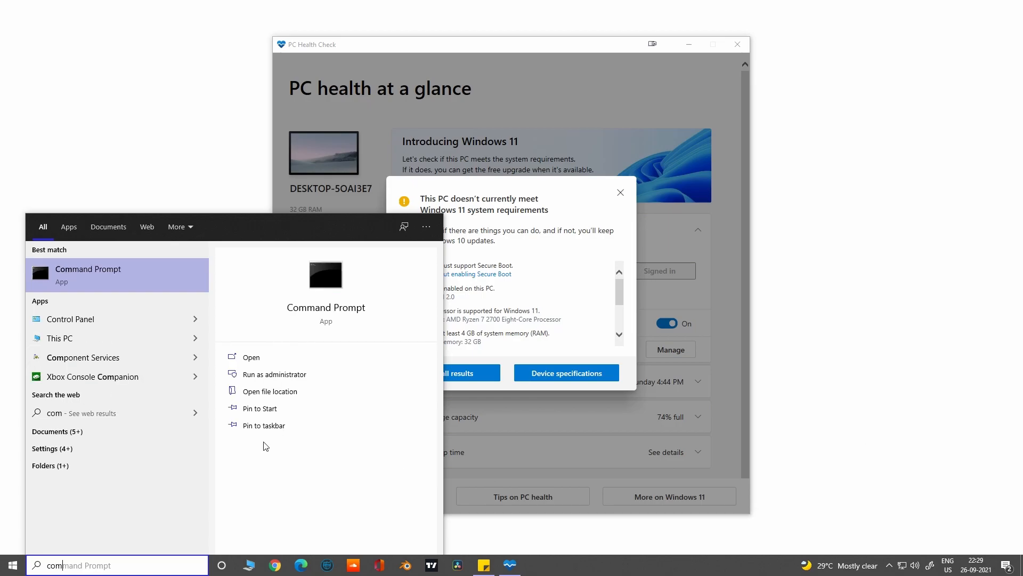
pyautogui.click(274, 374)
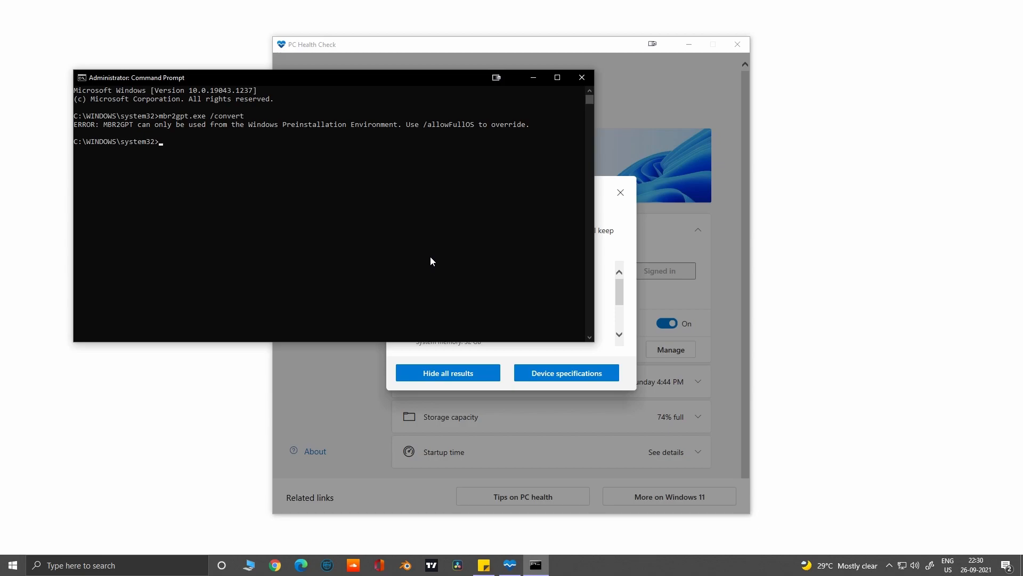
pyautogui.write('mbr2gpt.exe /convert /allowfullOS')
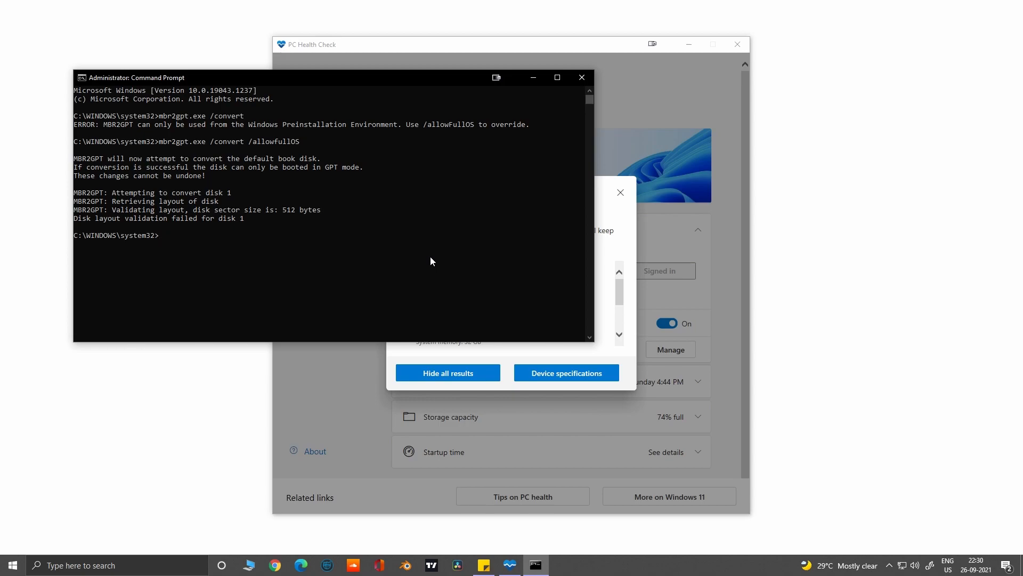
pyautogui.moveTo(370, 212)
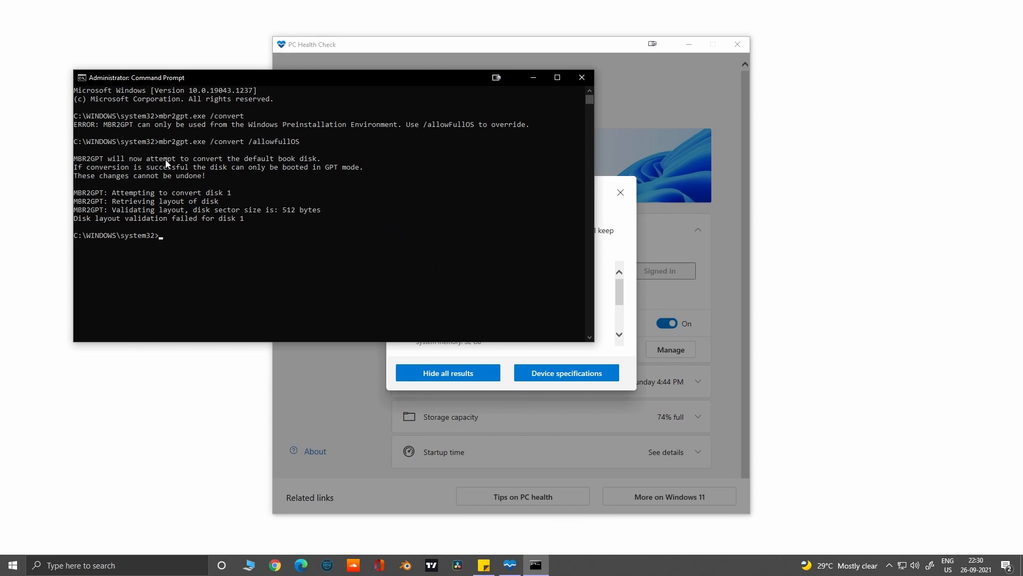
pyautogui.moveTo(321, 164)
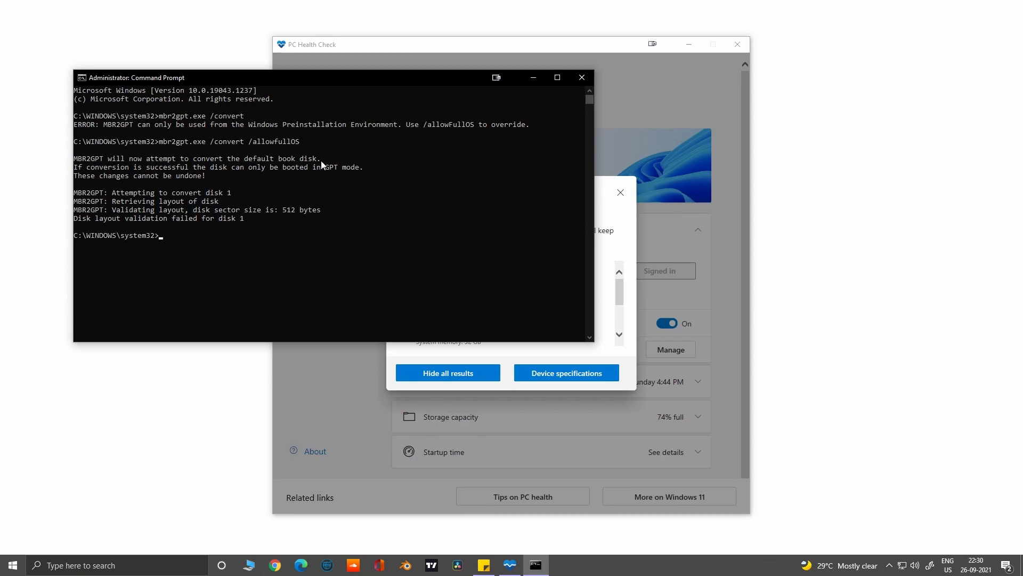
pyautogui.moveTo(147, 173)
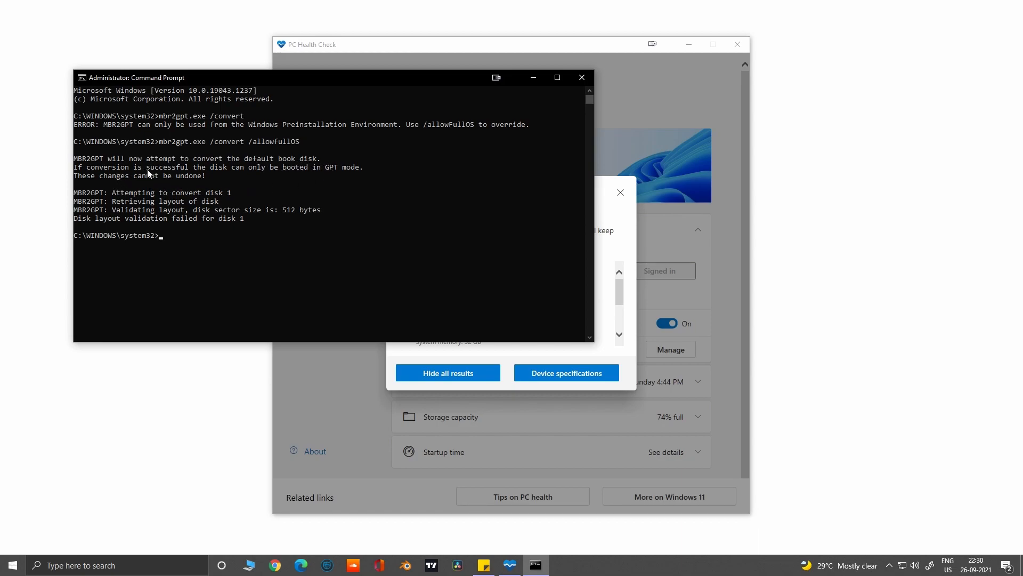
pyautogui.moveTo(241, 172)
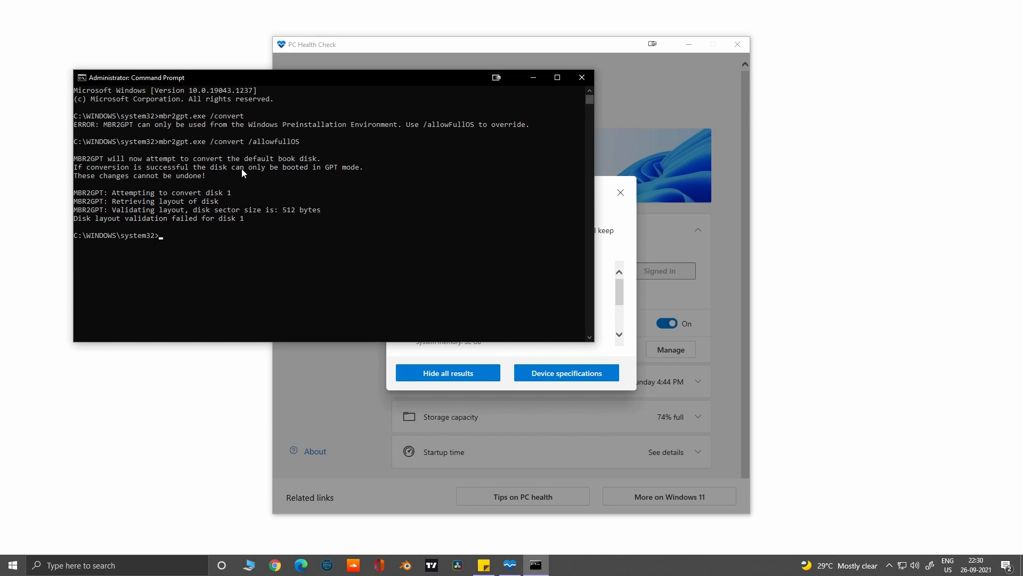
pyautogui.moveTo(331, 162)
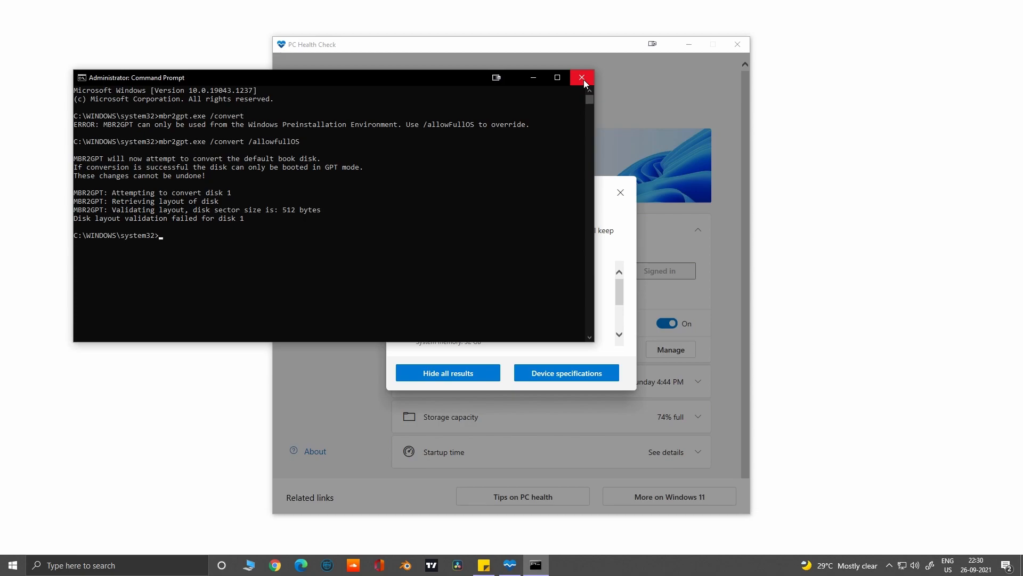
pyautogui.moveTo(582, 77)
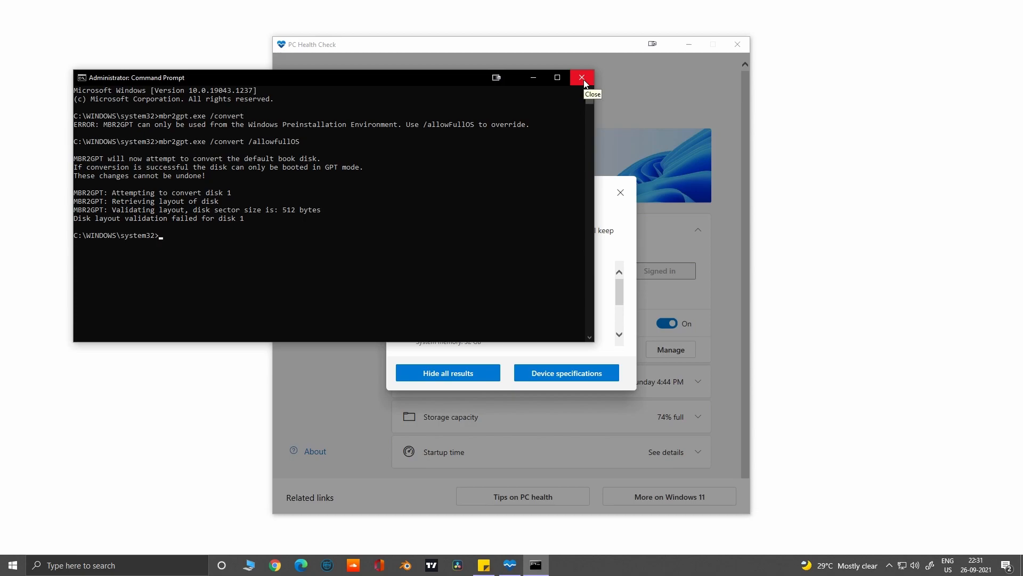
# - Close Command Prompt and dismiss the Windows 11 requirements report
pyautogui.click(580, 77)
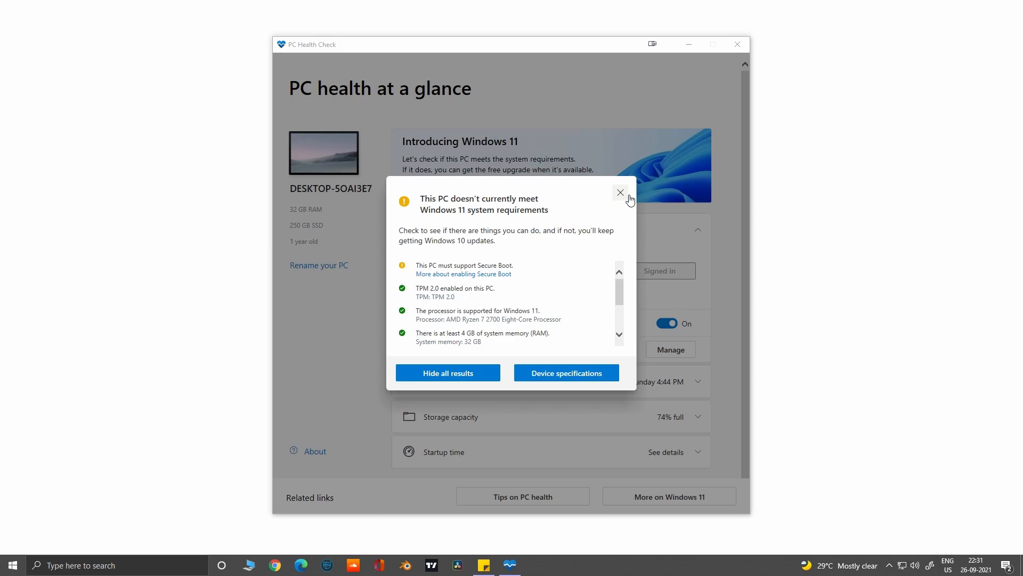
pyautogui.click(620, 193)
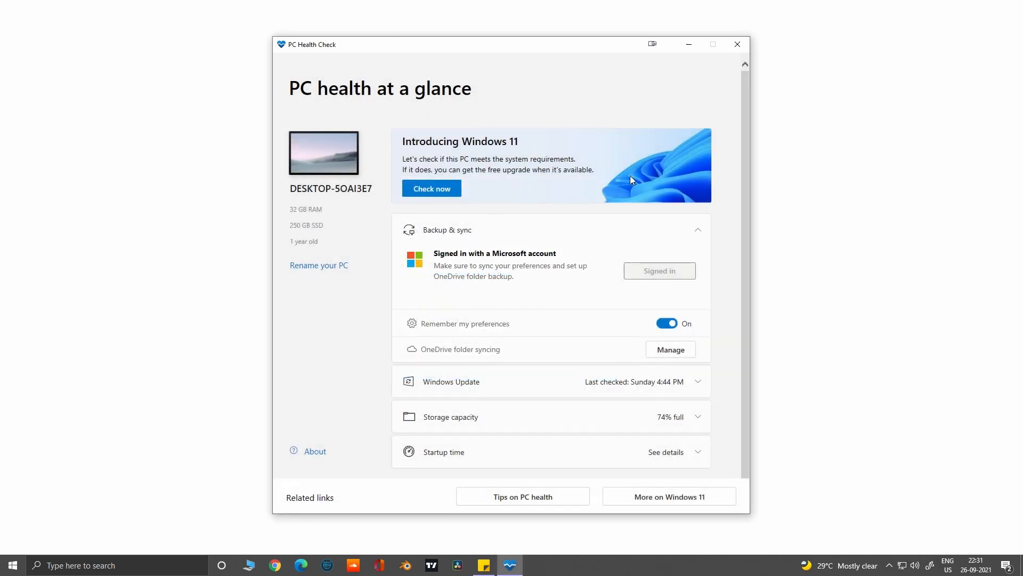
pyautogui.click(737, 44)
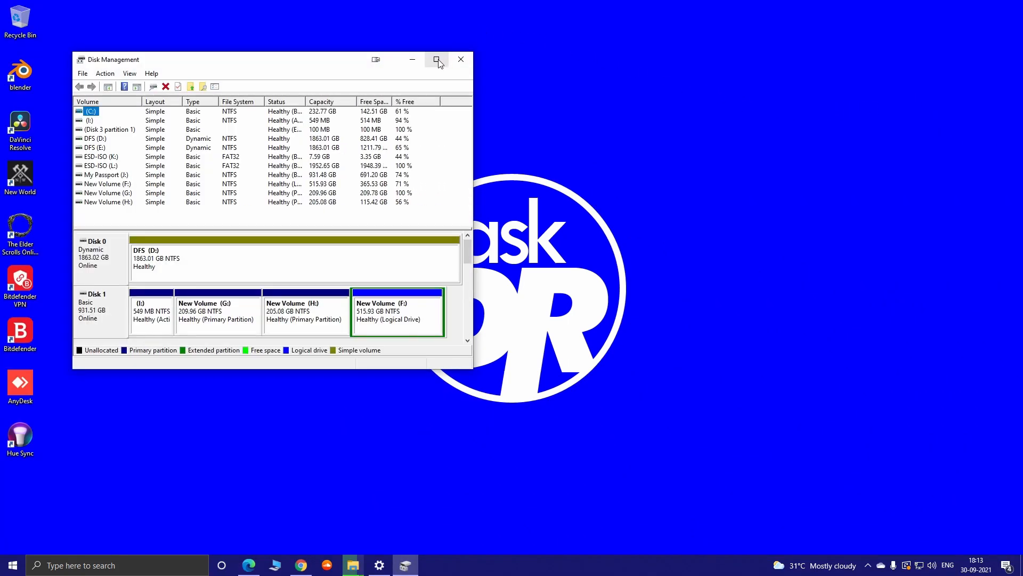
# - Maximize Disk Management and view Disk 3 and Disk 1 partition styles, confirming Disk 1 is MBR
pyautogui.click(438, 60)
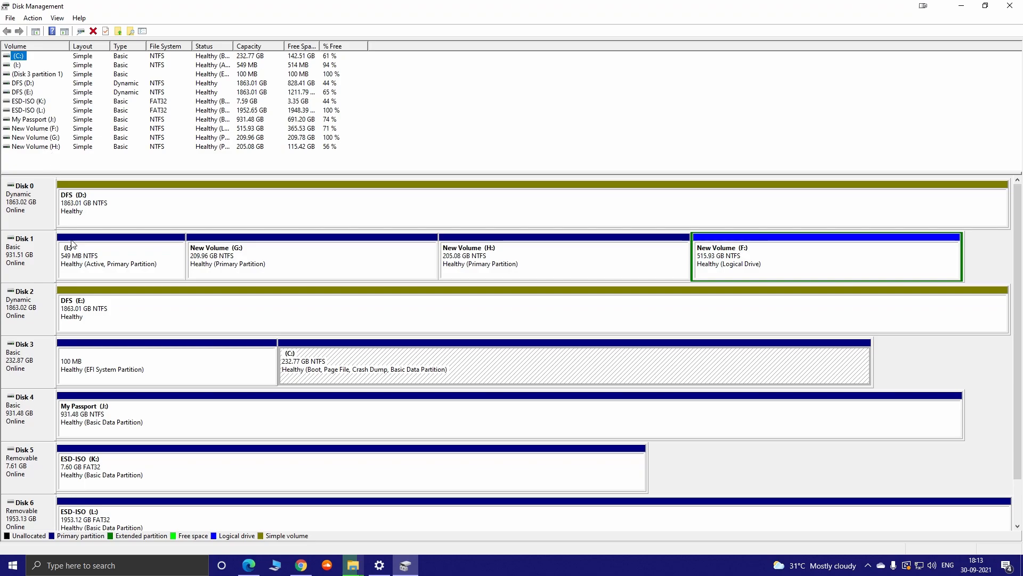
pyautogui.rightClick(26, 352)
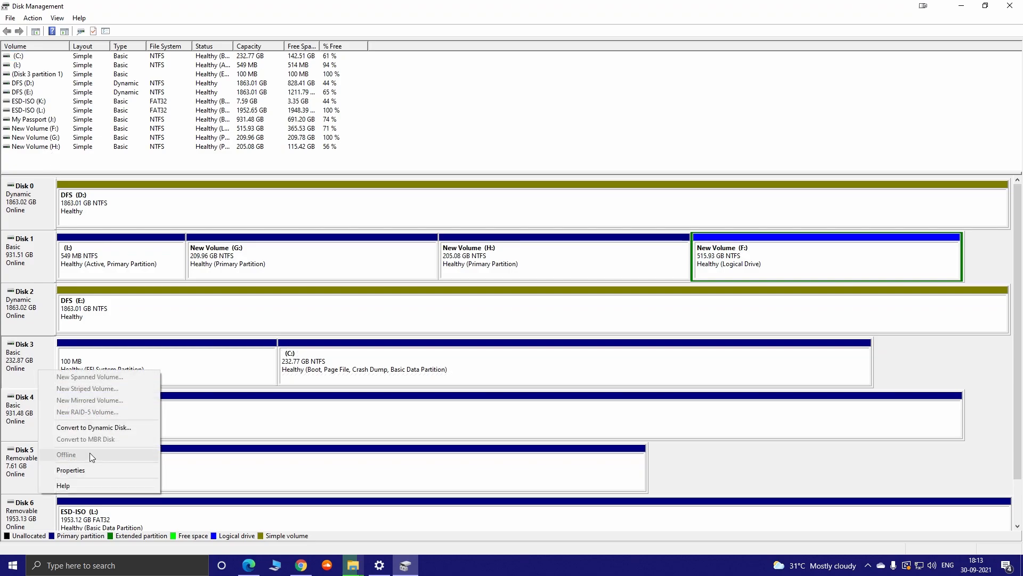
pyautogui.click(70, 470)
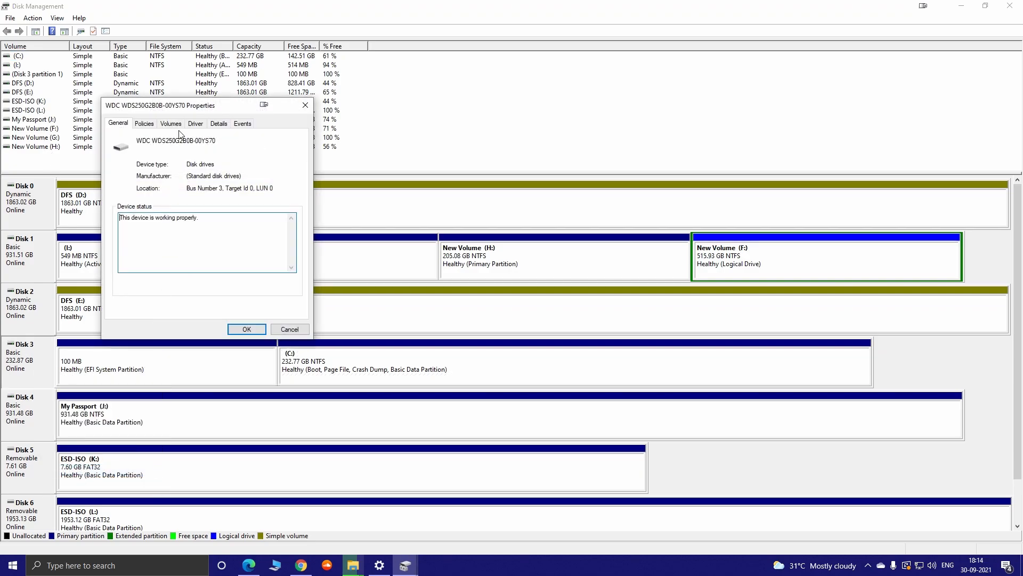
pyautogui.click(170, 123)
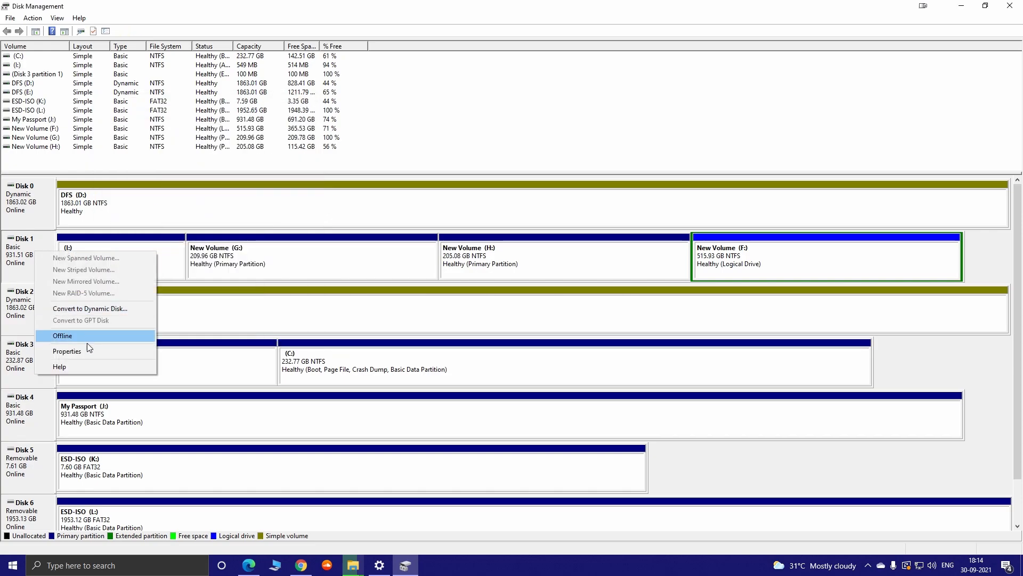
pyautogui.click(66, 351)
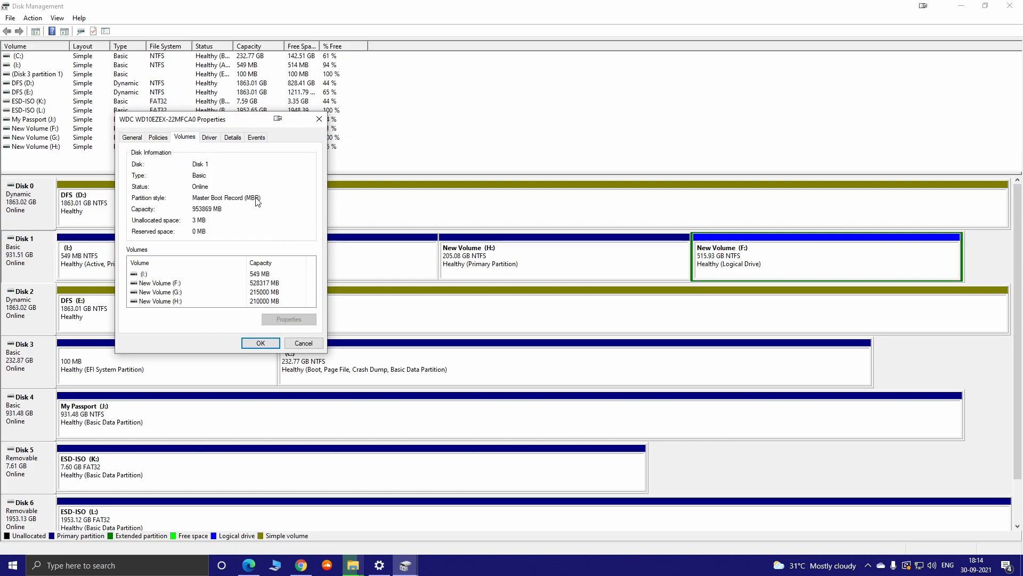
pyautogui.moveTo(225, 204)
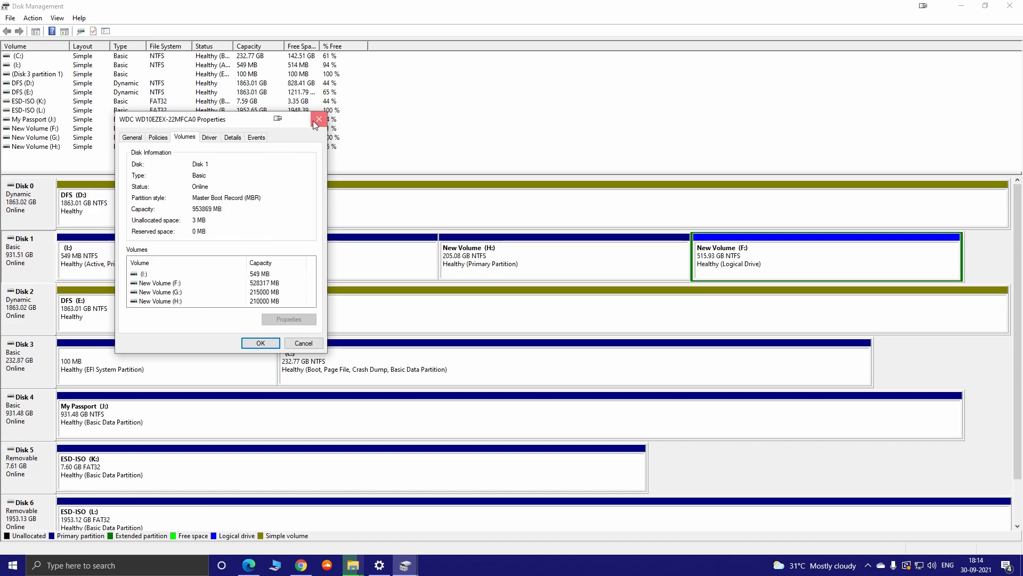
pyautogui.click(318, 121)
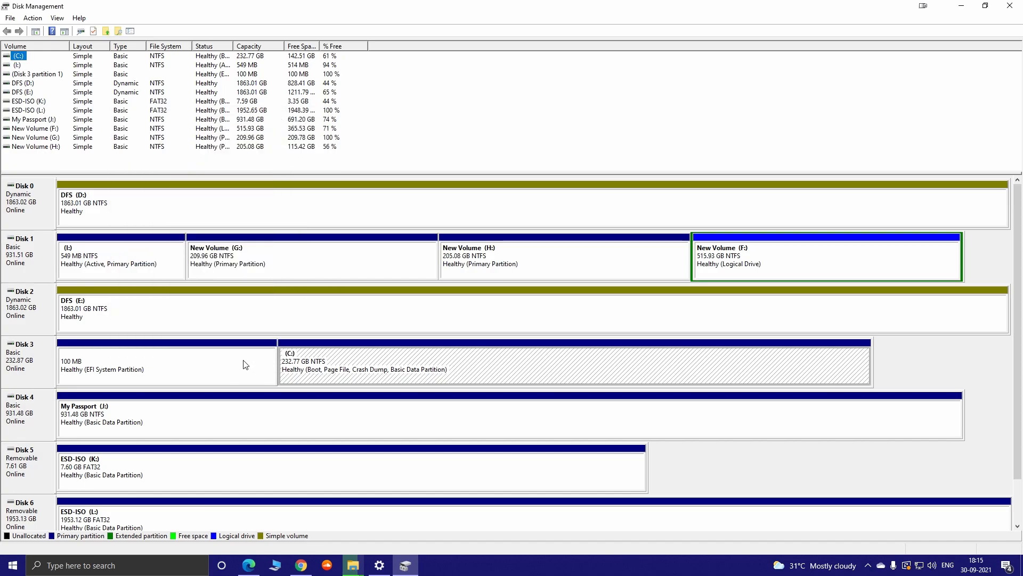
pyautogui.rightClick(26, 356)
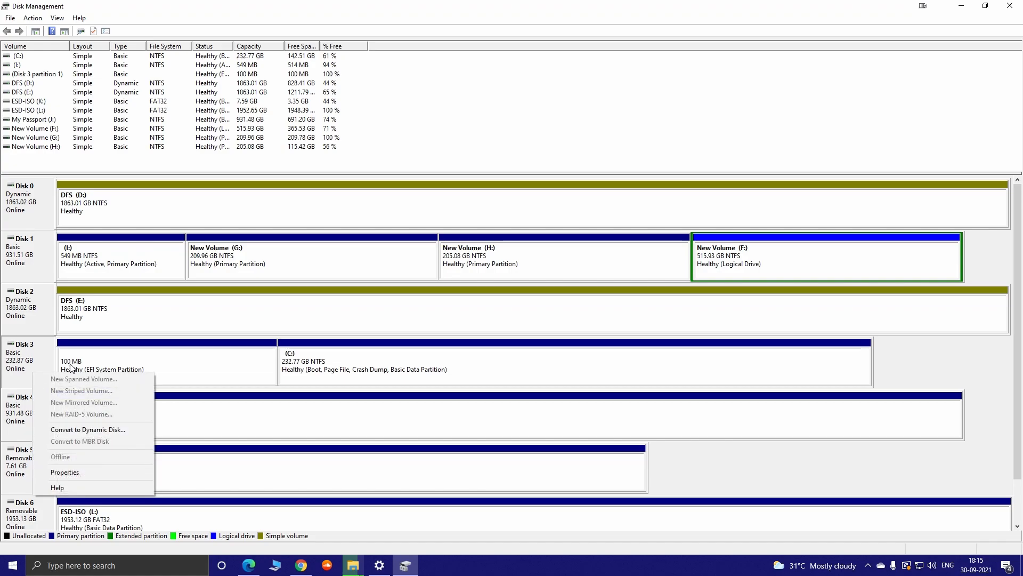
pyautogui.click(64, 472)
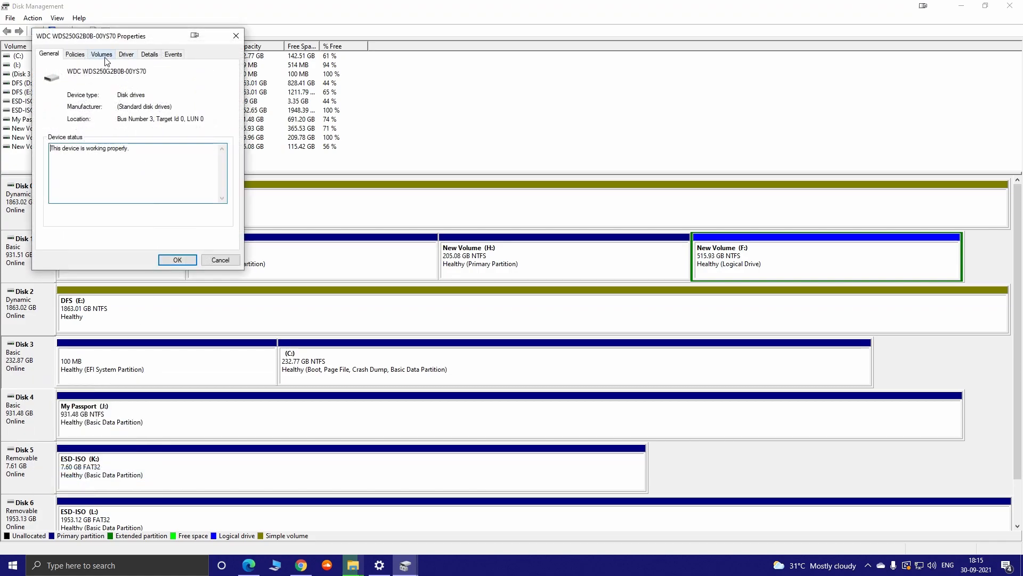
pyautogui.click(101, 54)
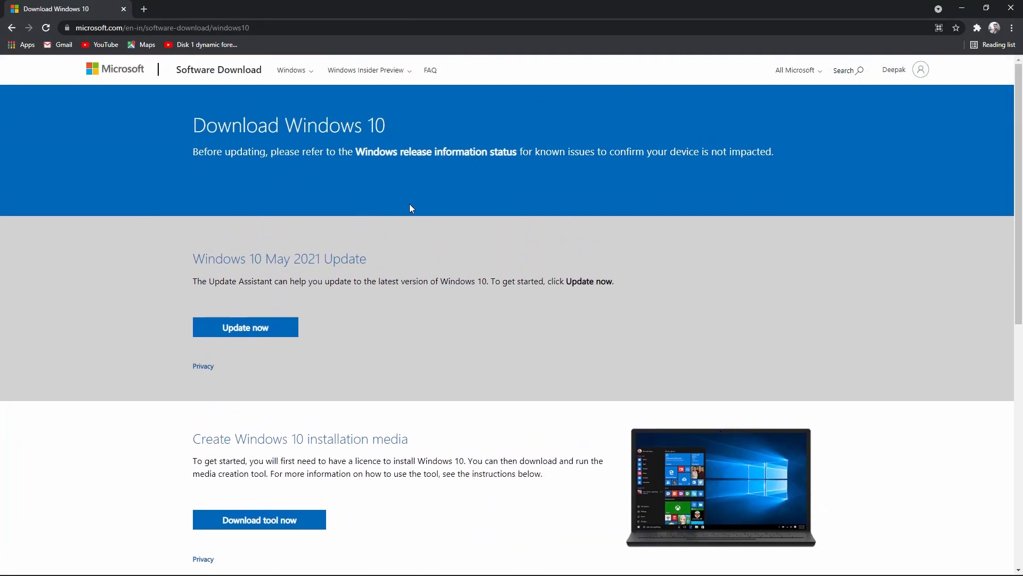
# - Scroll to Create Windows 10 installation media and download the media creation tool
pyautogui.scroll(-3)
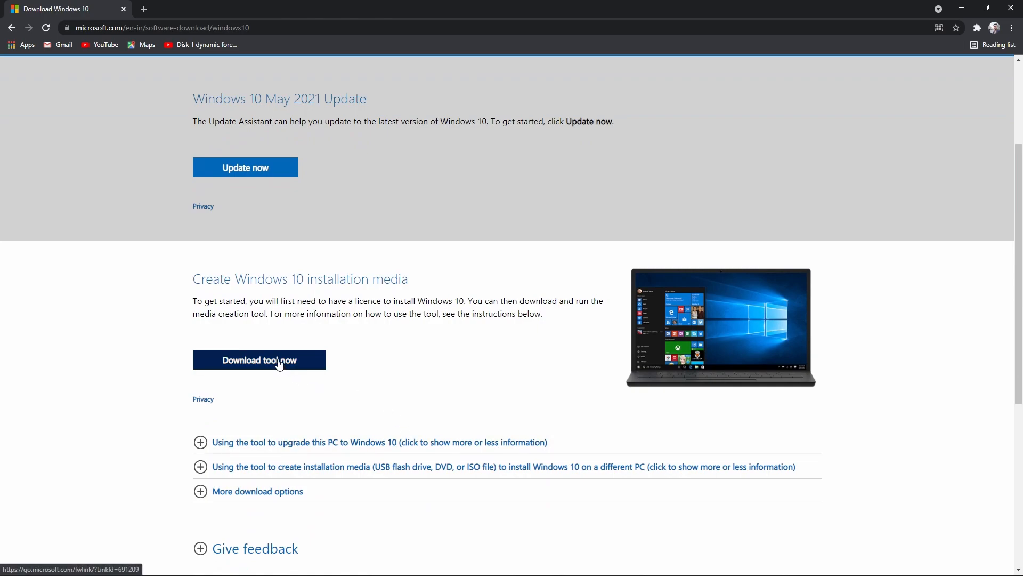
pyautogui.click(259, 360)
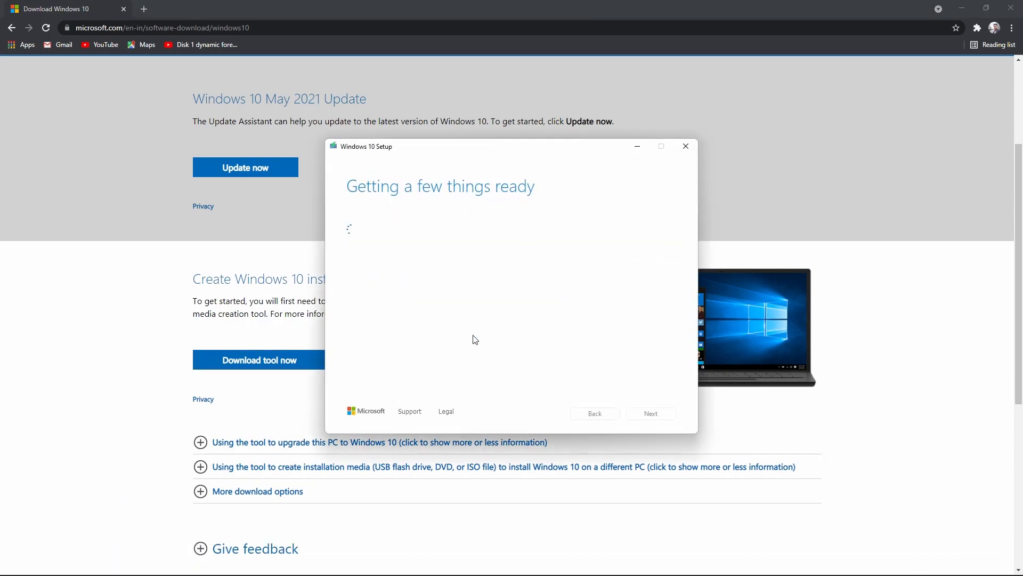
pyautogui.moveTo(752, 261)
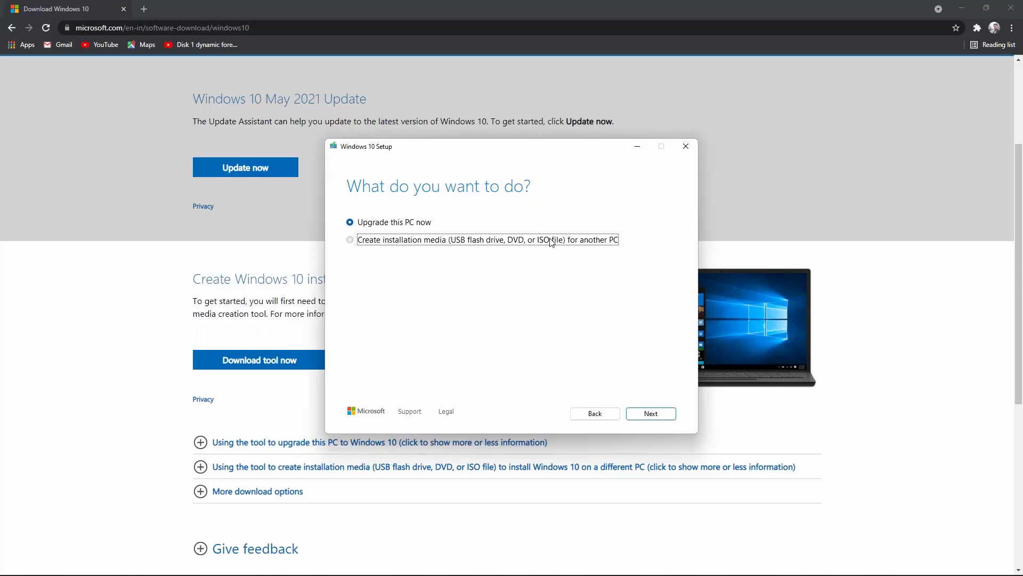
# - Create Windows 10 installation media as an ISO with recommended settings, saved as Windows.iso in Documents
pyautogui.click(351, 239)
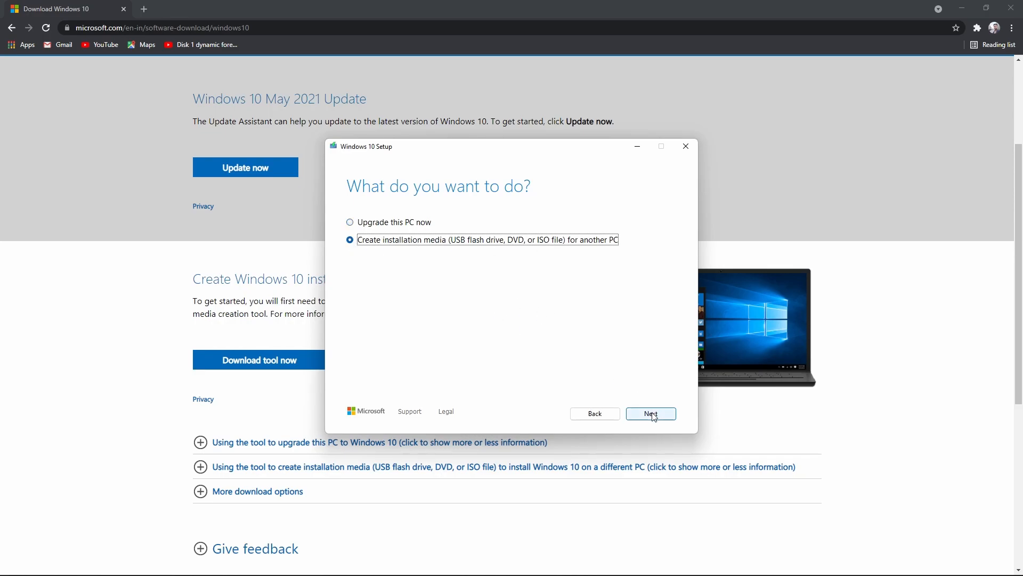
pyautogui.click(651, 413)
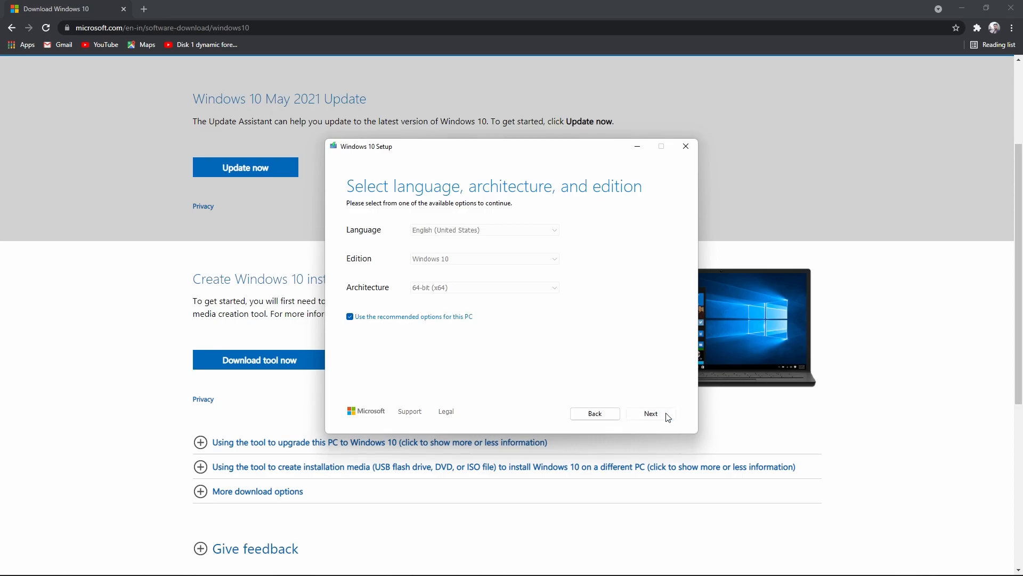
pyautogui.click(650, 413)
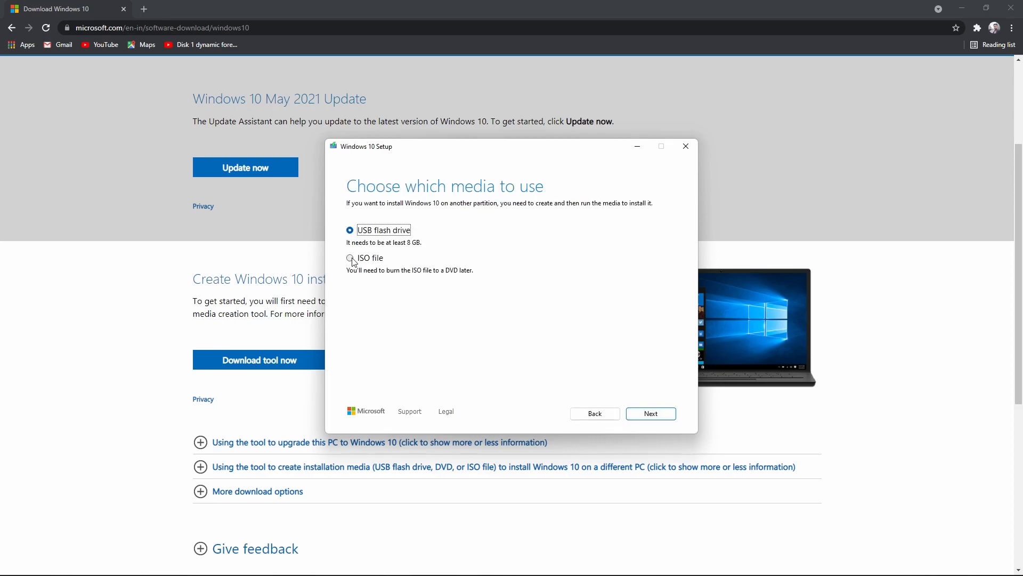
pyautogui.click(350, 258)
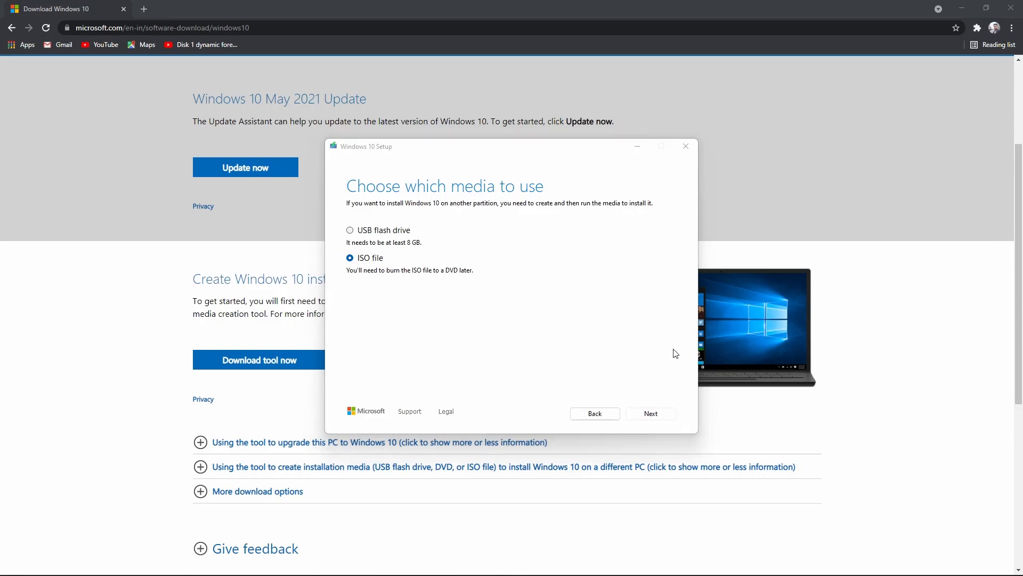
pyautogui.click(649, 413)
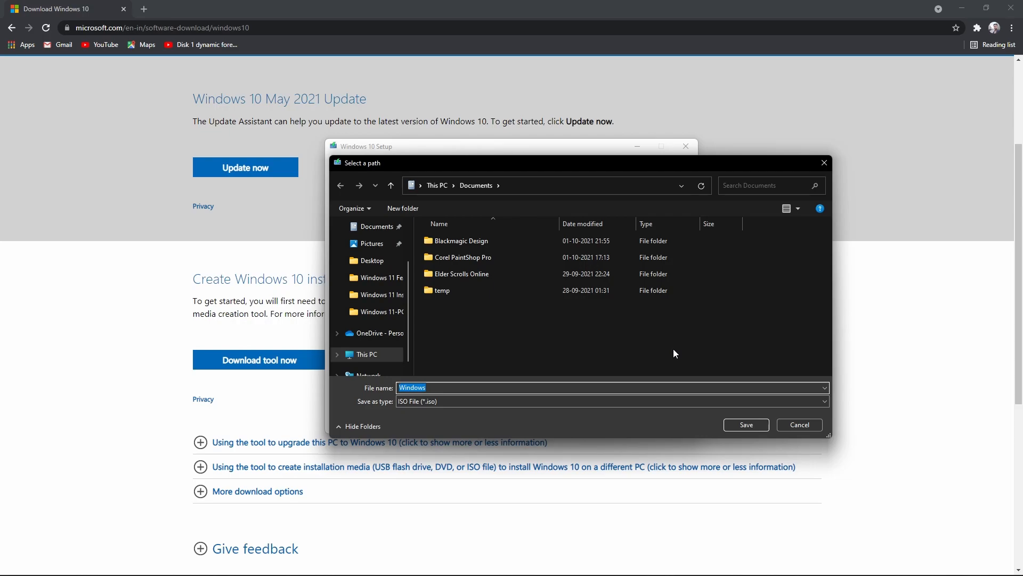
pyautogui.click(745, 424)
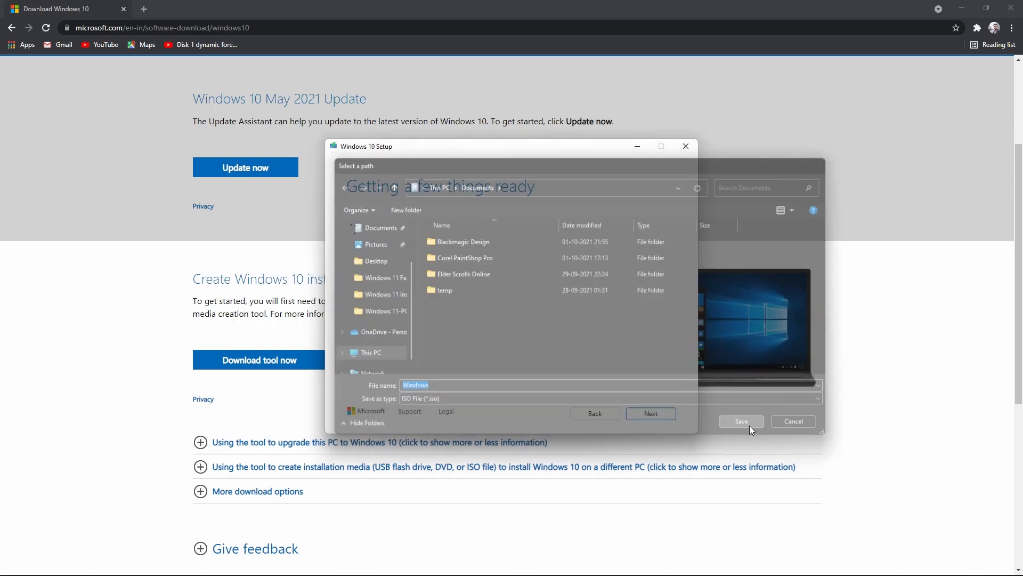
pyautogui.click(741, 421)
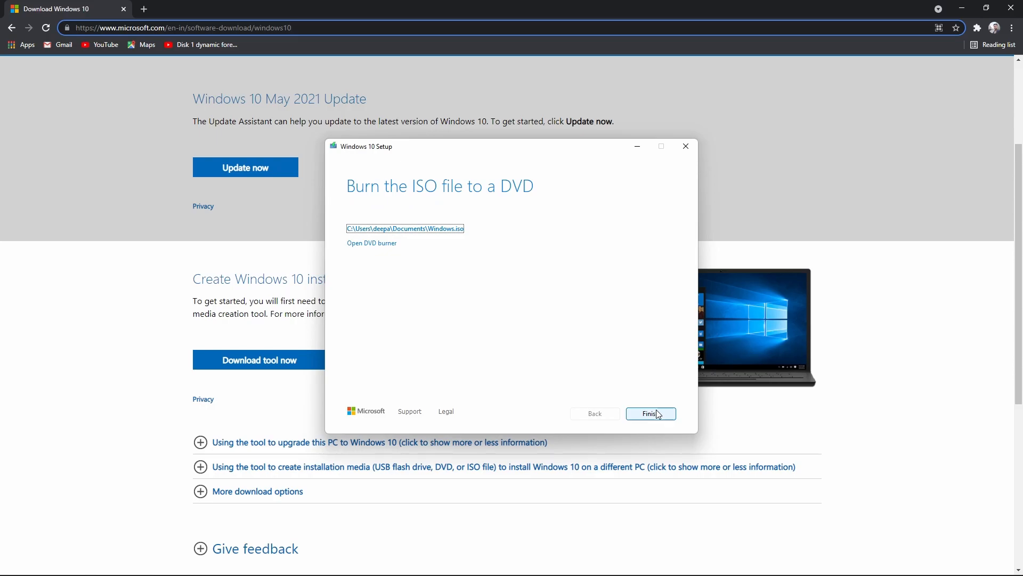
# - Close the finished Windows 10 Setup and scroll the Rufus site to the Rufus 3.15 downloads
pyautogui.click(650, 413)
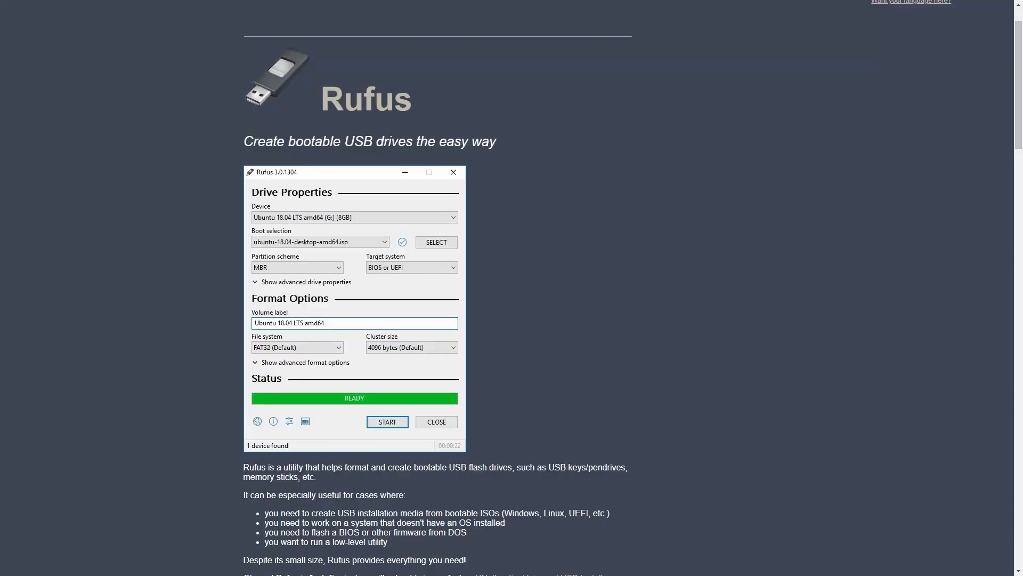
pyautogui.scroll(-3)
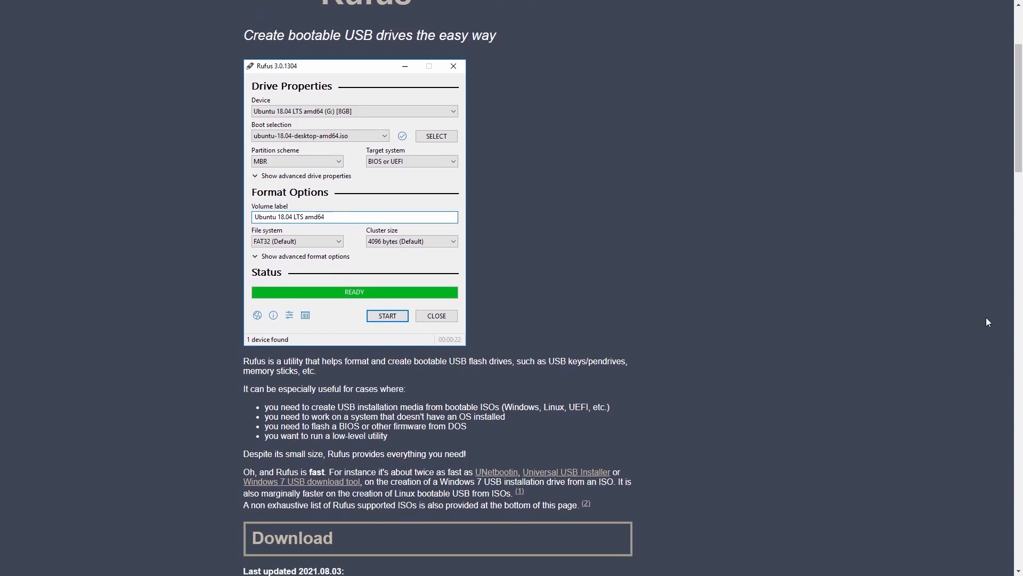
pyautogui.scroll(-3)
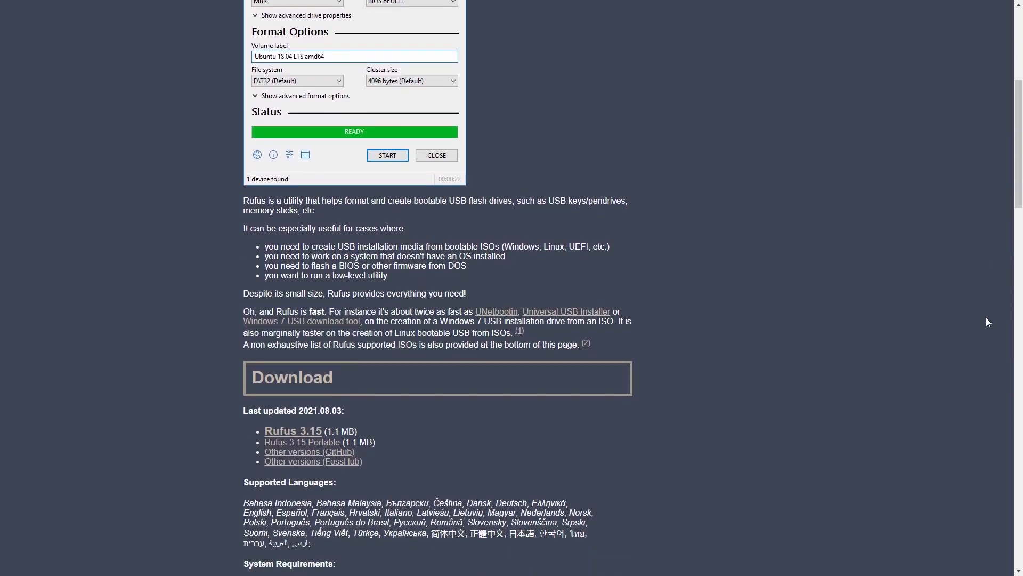
pyautogui.moveTo(1008, 320)
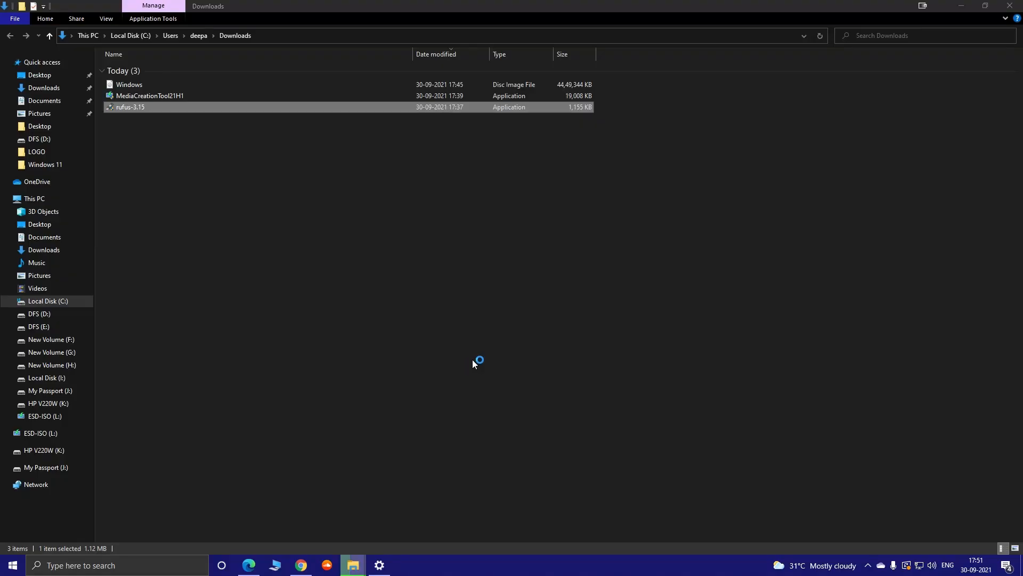
# - Launch Rufus, select the 8 GB HP V220W drive and Windows.iso, and target UEFI (non CSM)
pyautogui.doubleClick(129, 107)
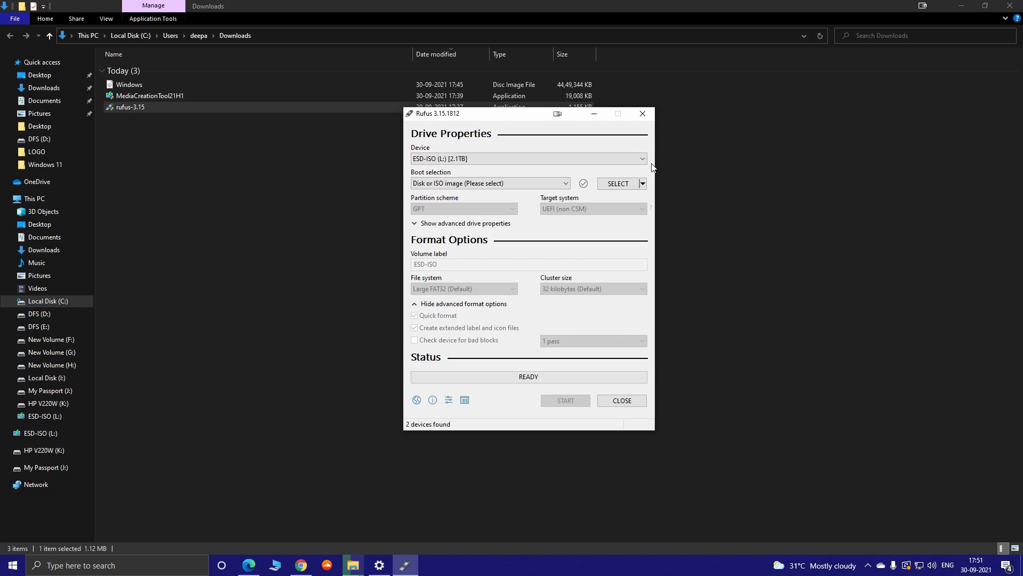
pyautogui.click(527, 158)
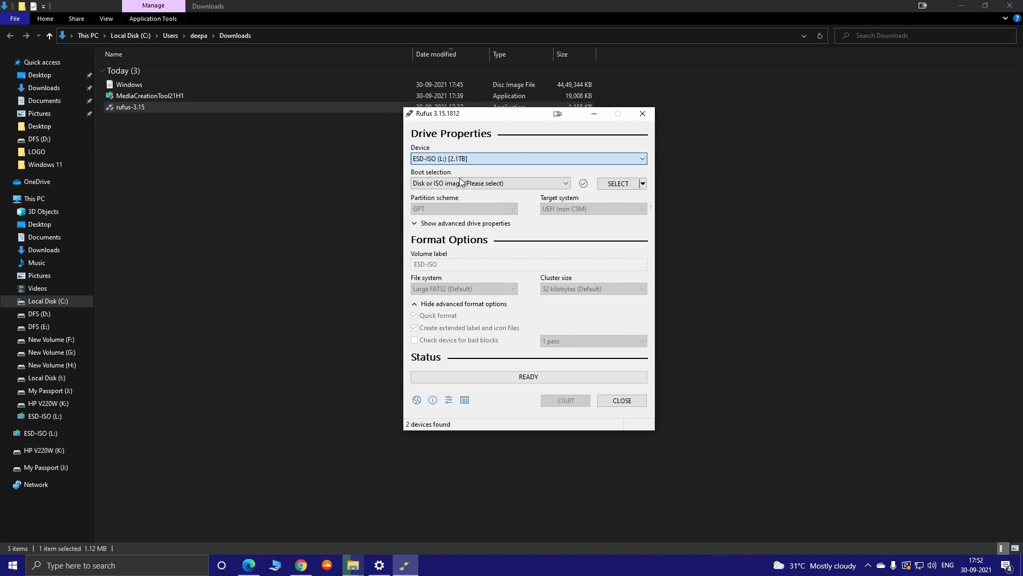
pyautogui.click(529, 158)
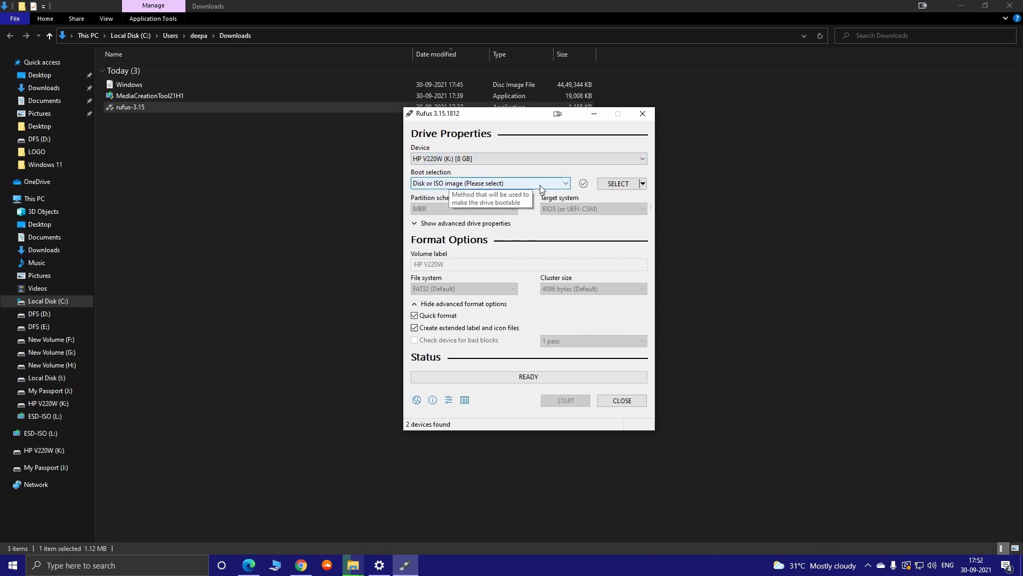
pyautogui.click(489, 183)
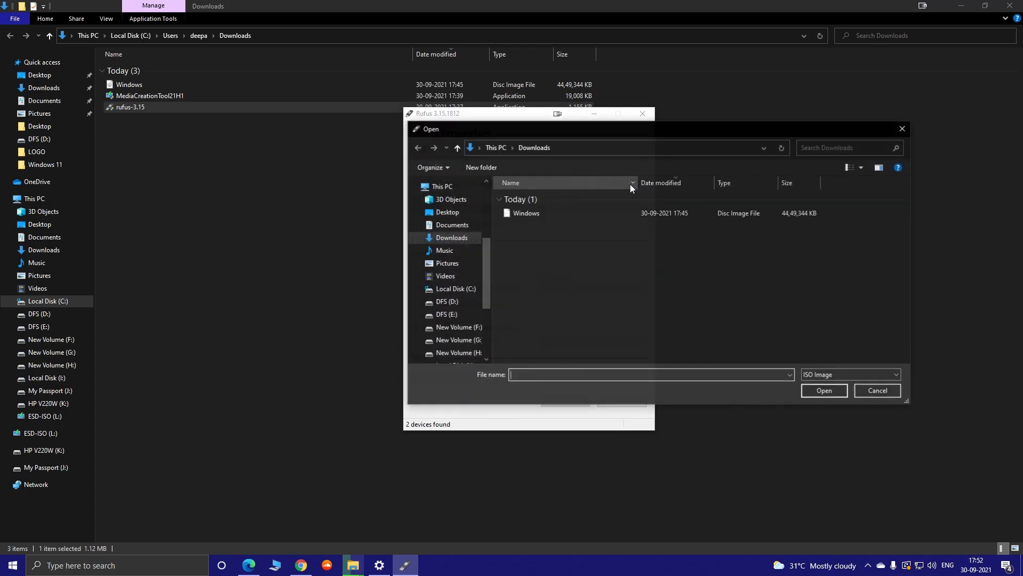
pyautogui.click(525, 213)
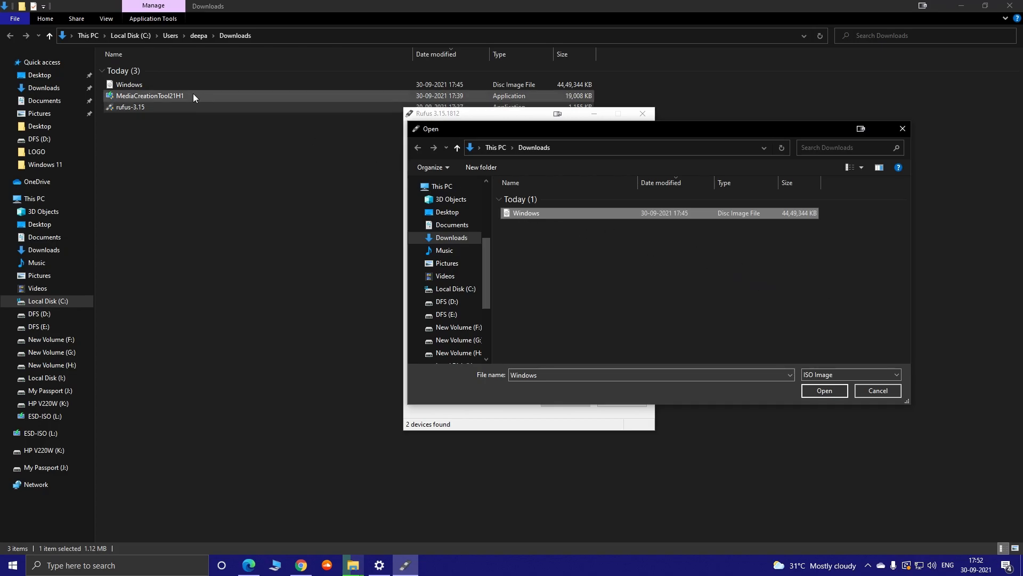
pyautogui.moveTo(625, 298)
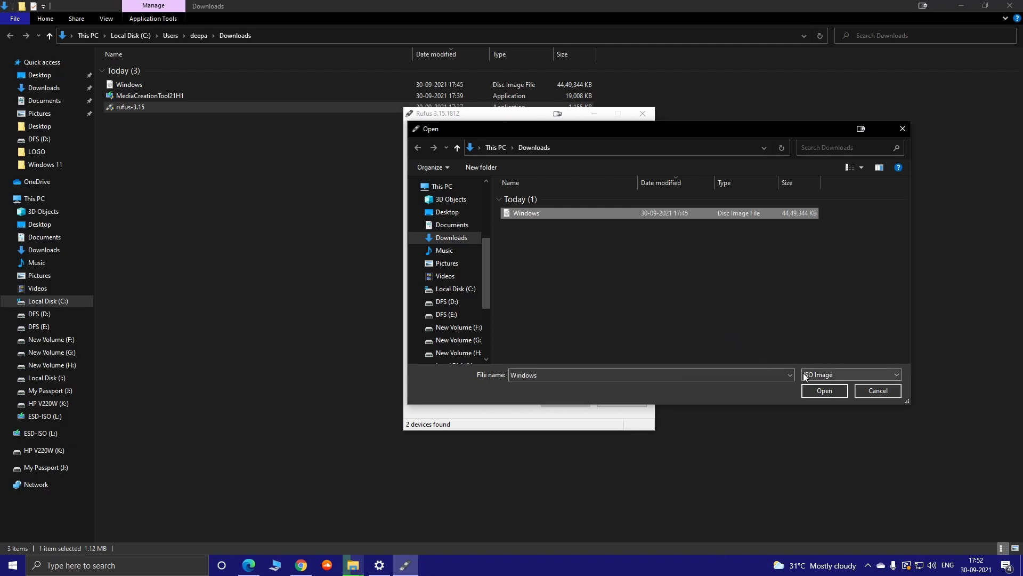
pyautogui.click(823, 390)
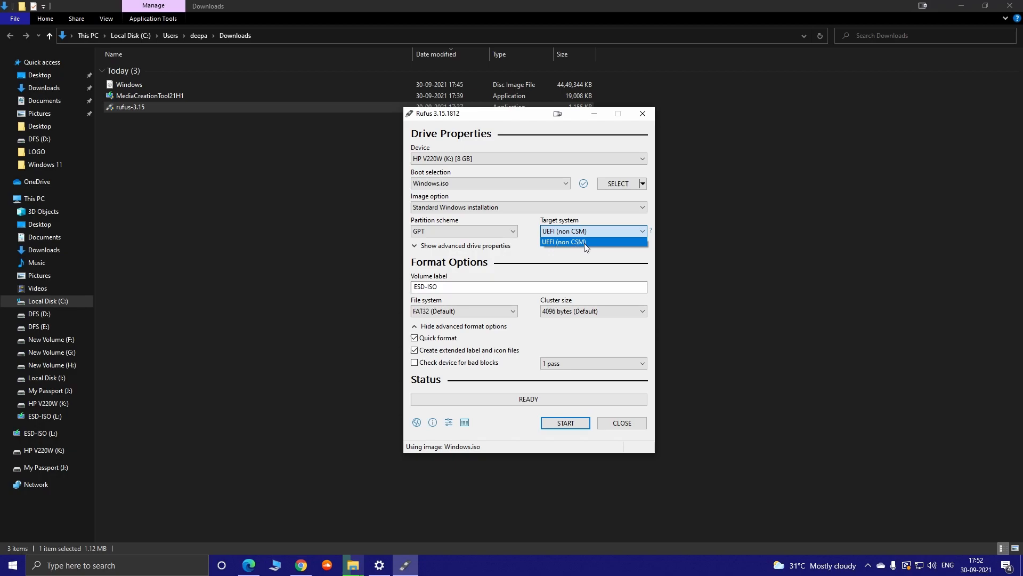
pyautogui.click(584, 242)
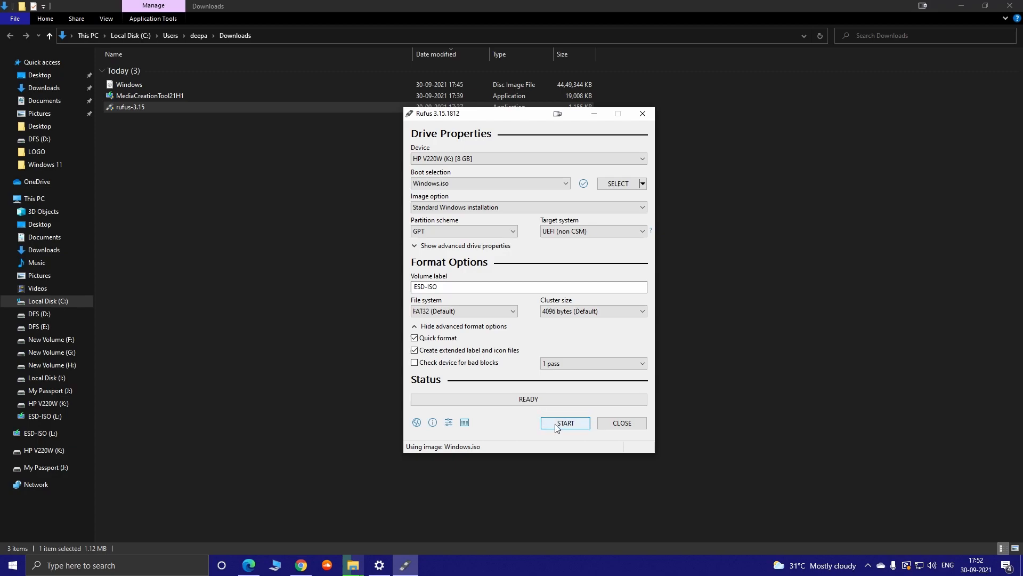
# - Start writing Windows.iso to the HP V220W drive and confirm erasing all its data
pyautogui.click(564, 422)
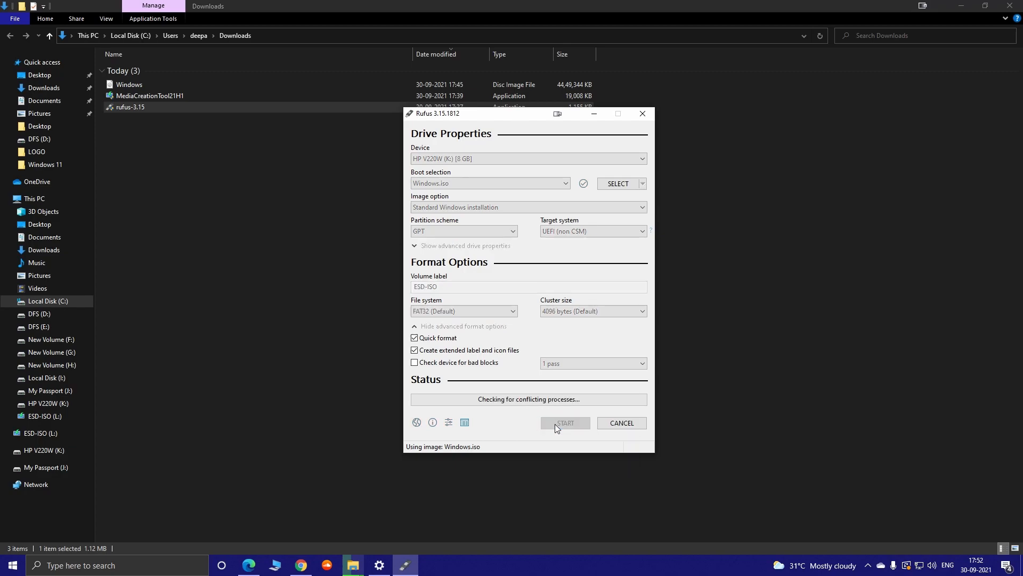
pyautogui.click(565, 422)
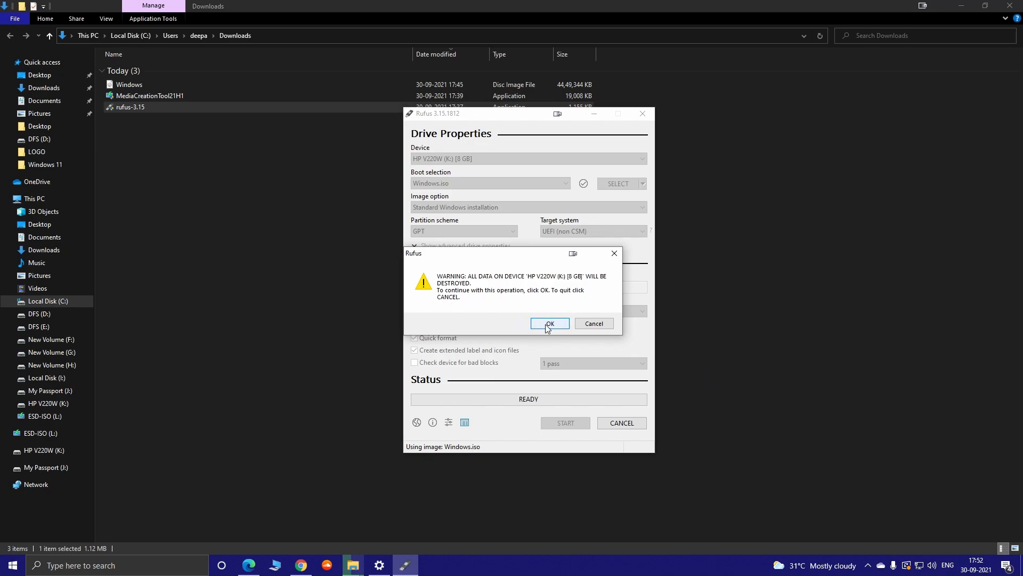
pyautogui.click(548, 322)
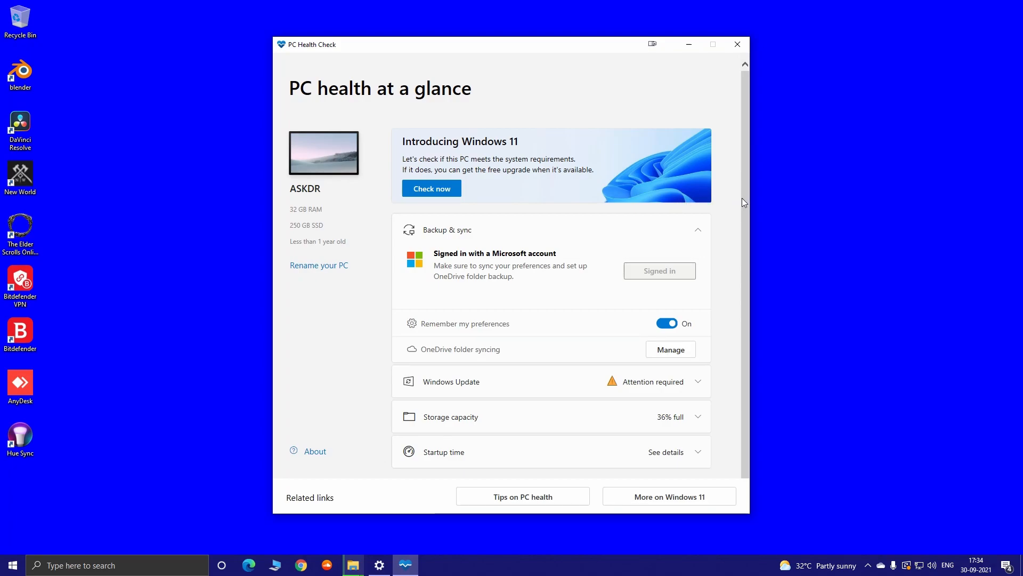
pyautogui.moveTo(735, 204)
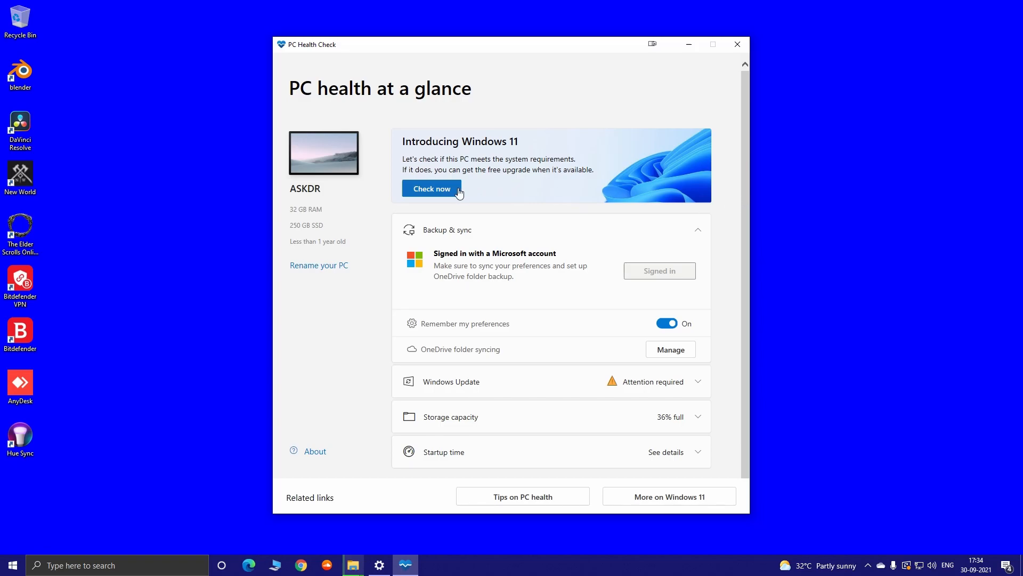
# - Run the Windows 11 check, expand all requirement results, then dismiss the report
pyautogui.click(431, 188)
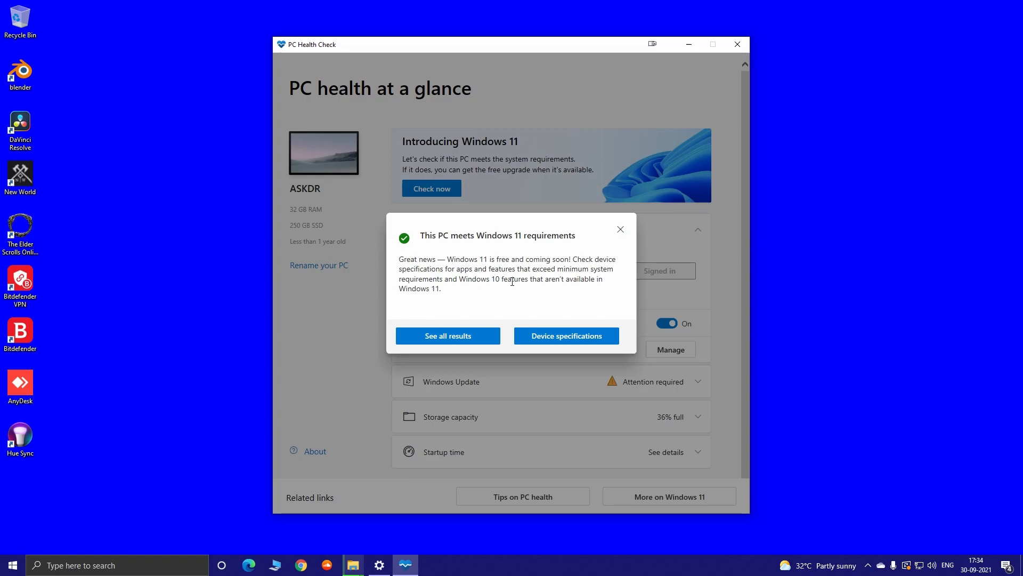
pyautogui.moveTo(705, 320)
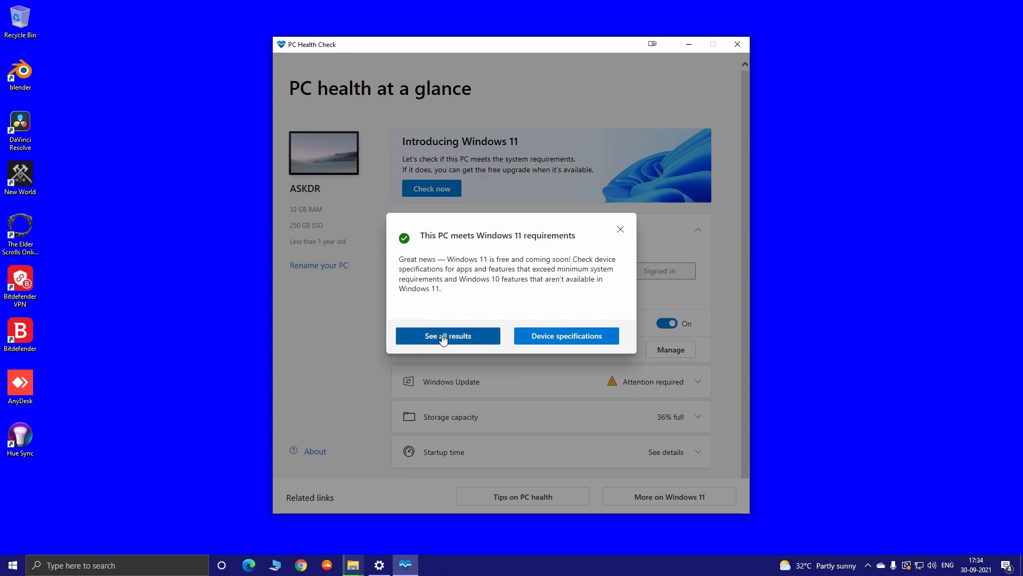
pyautogui.click(447, 335)
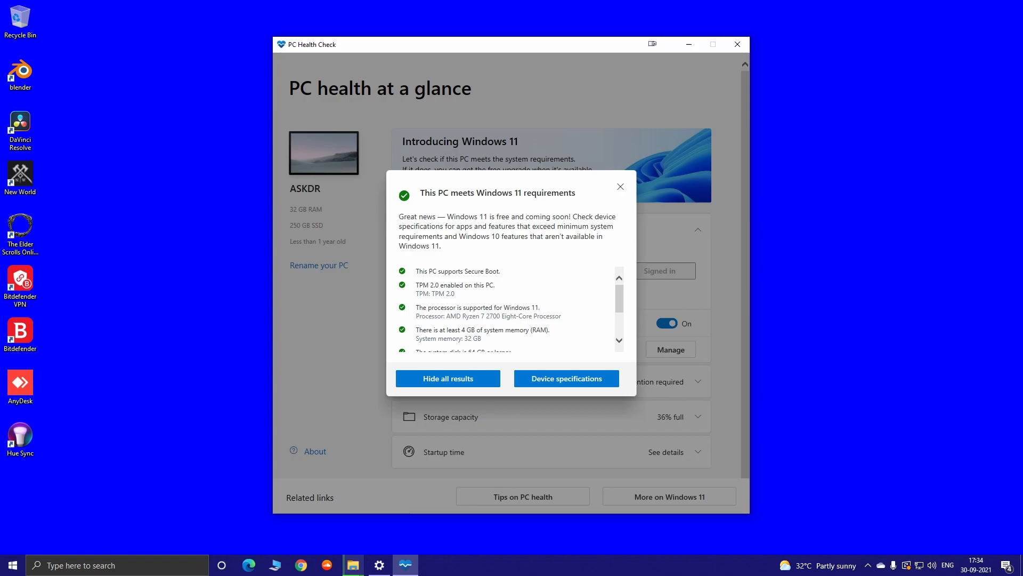
pyautogui.moveTo(814, 236)
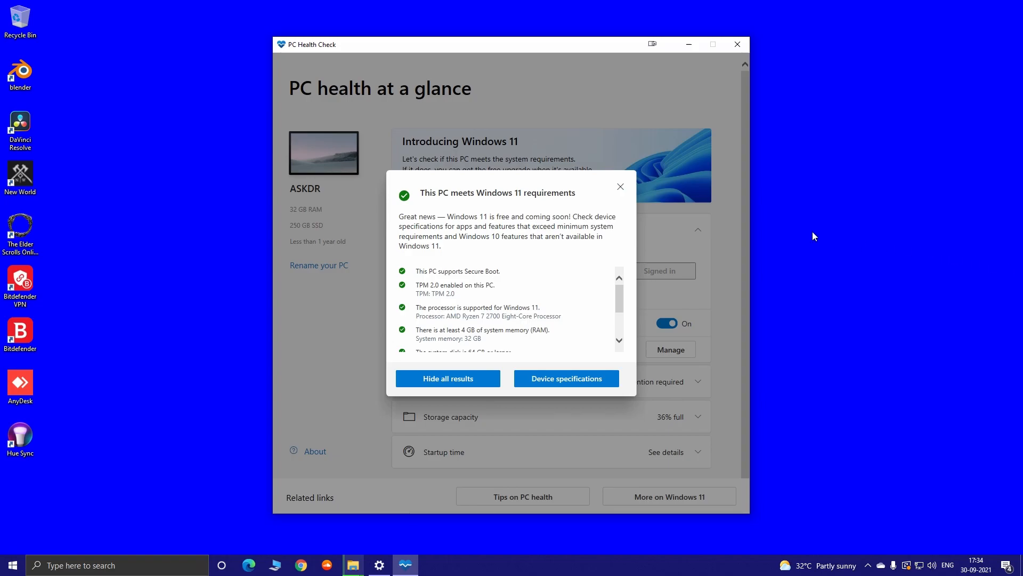
pyautogui.click(619, 186)
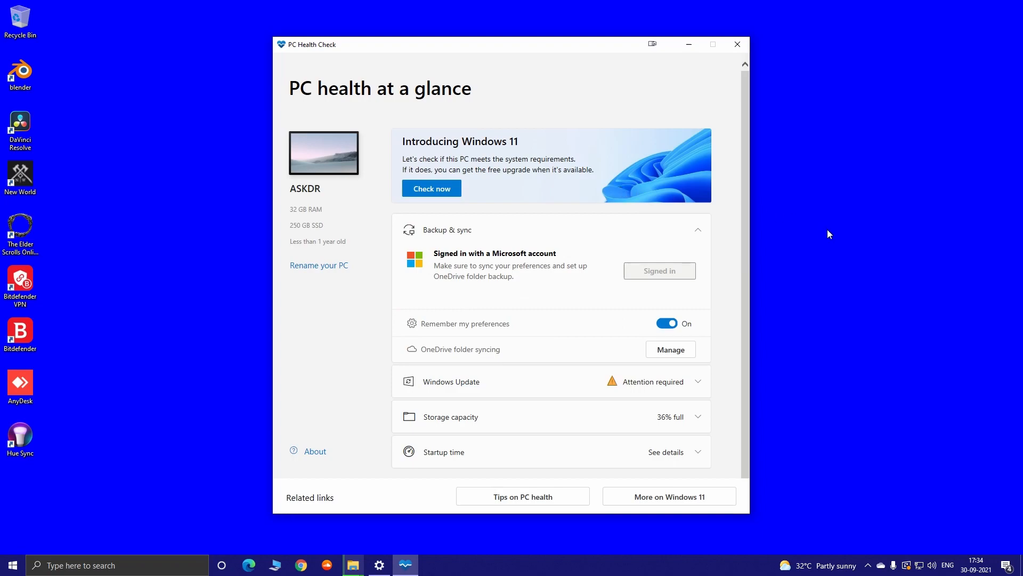
pyautogui.moveTo(701, 385)
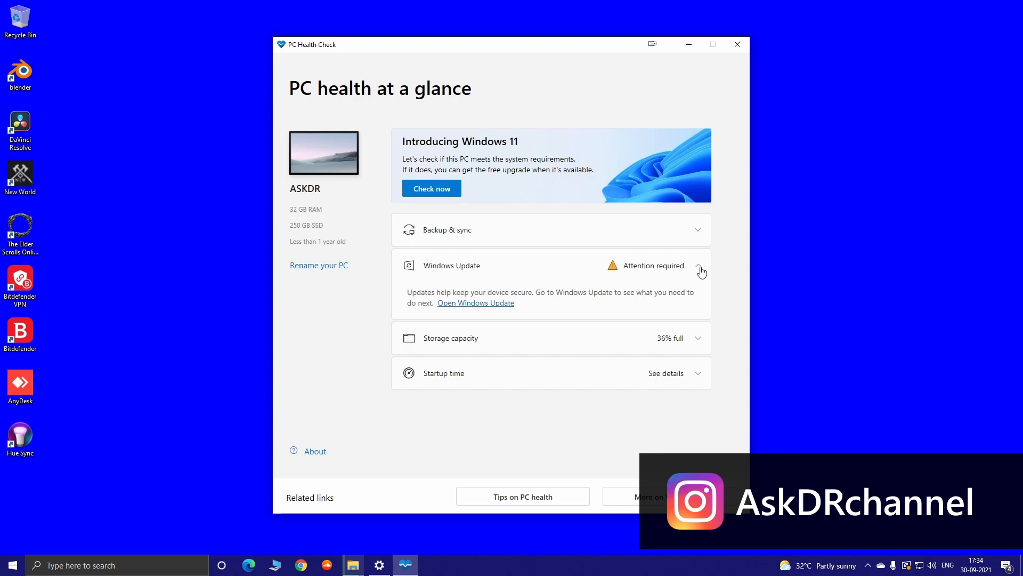
# - Collapse the Windows Update section and close the PC Health Check window
pyautogui.click(698, 268)
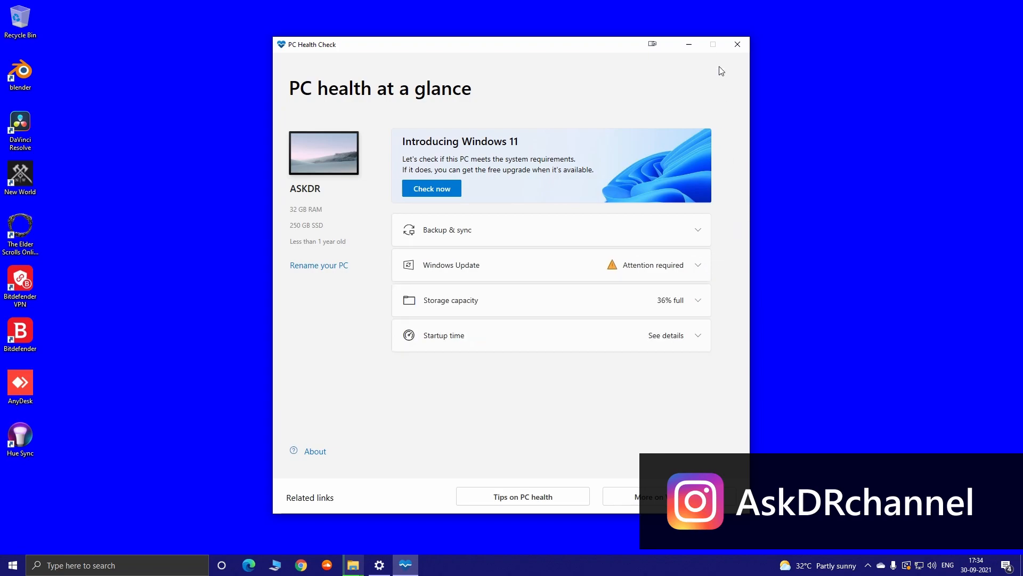
pyautogui.moveTo(737, 44)
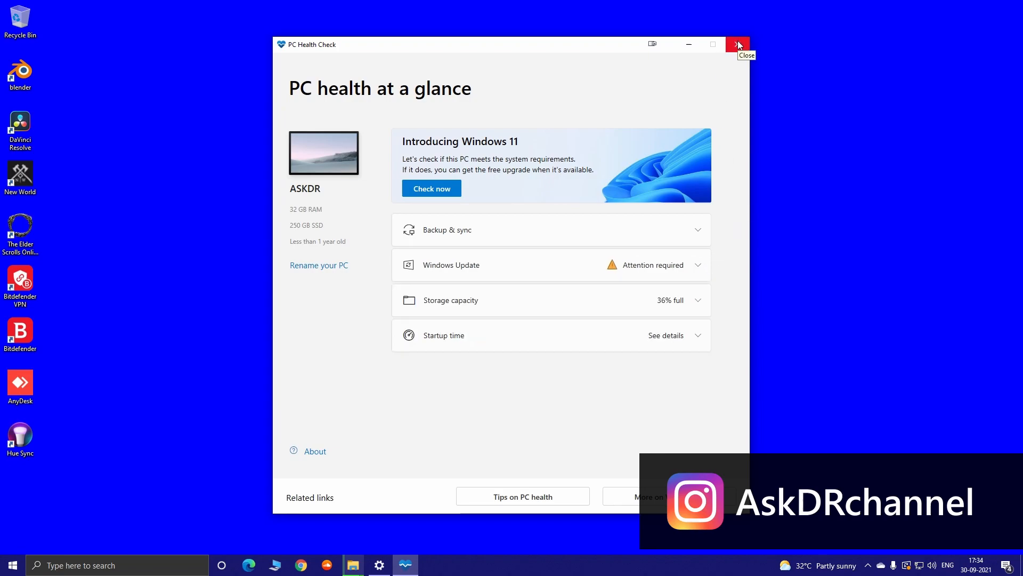
pyautogui.click(738, 45)
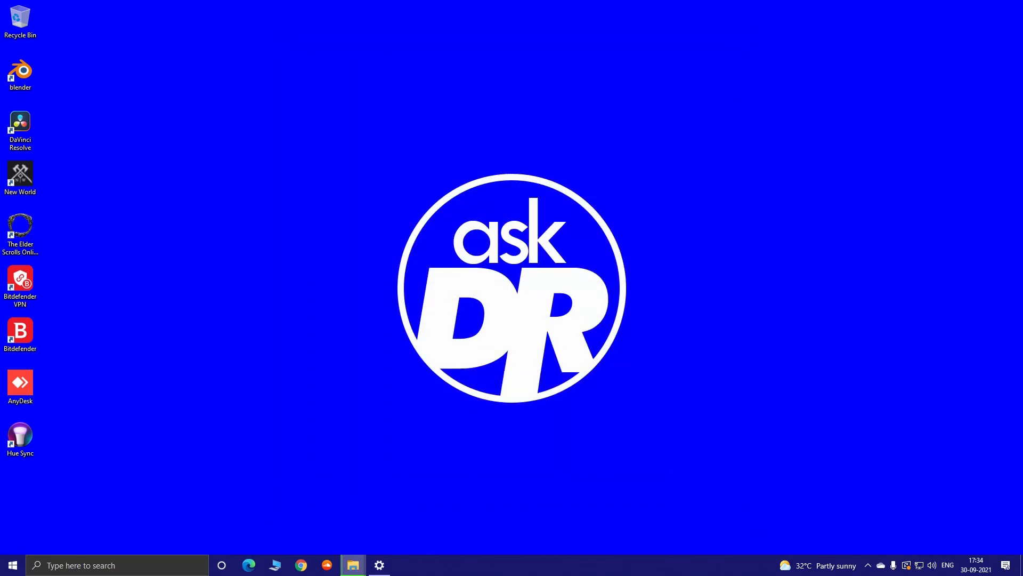